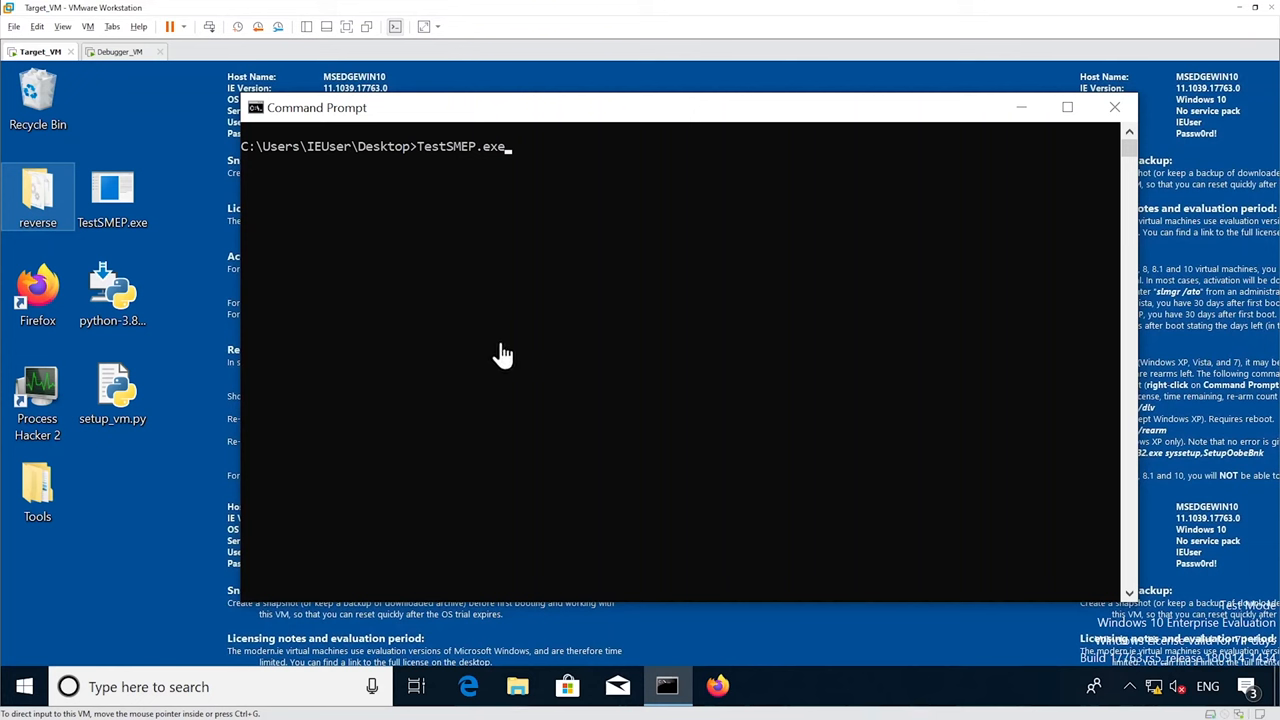
mouse_move(585, 207)
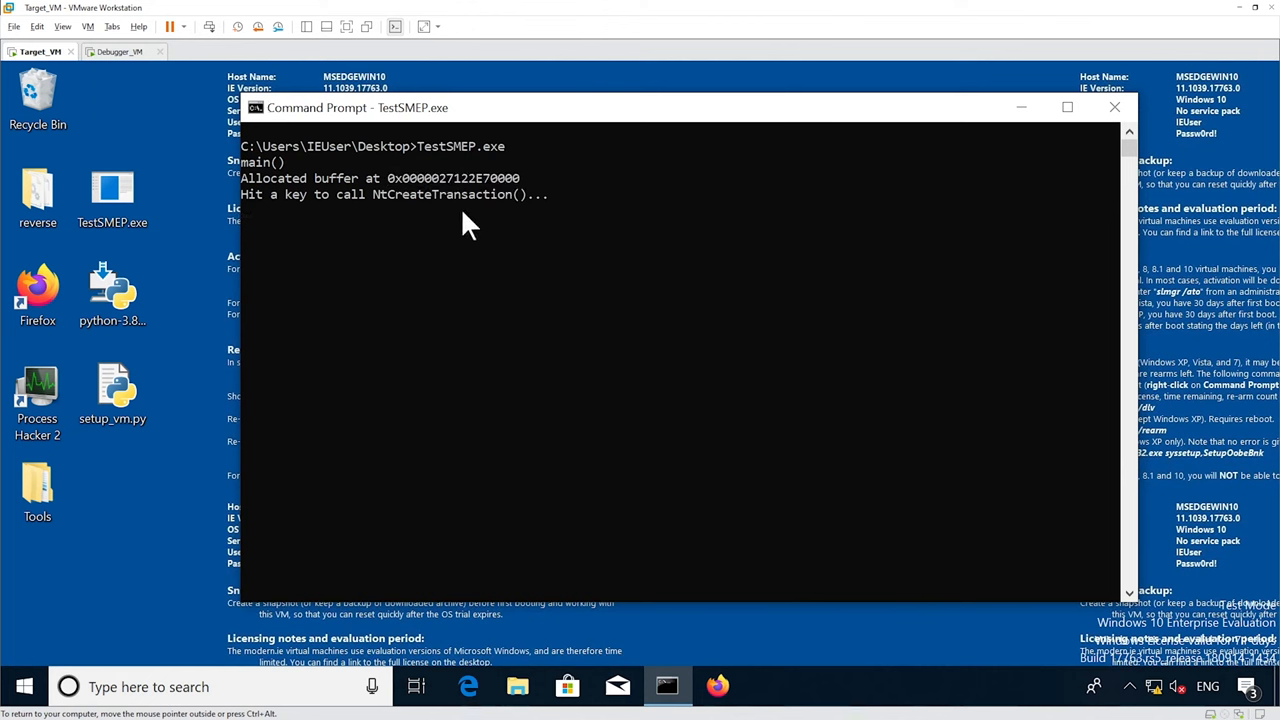
mouse_move(137, 240)
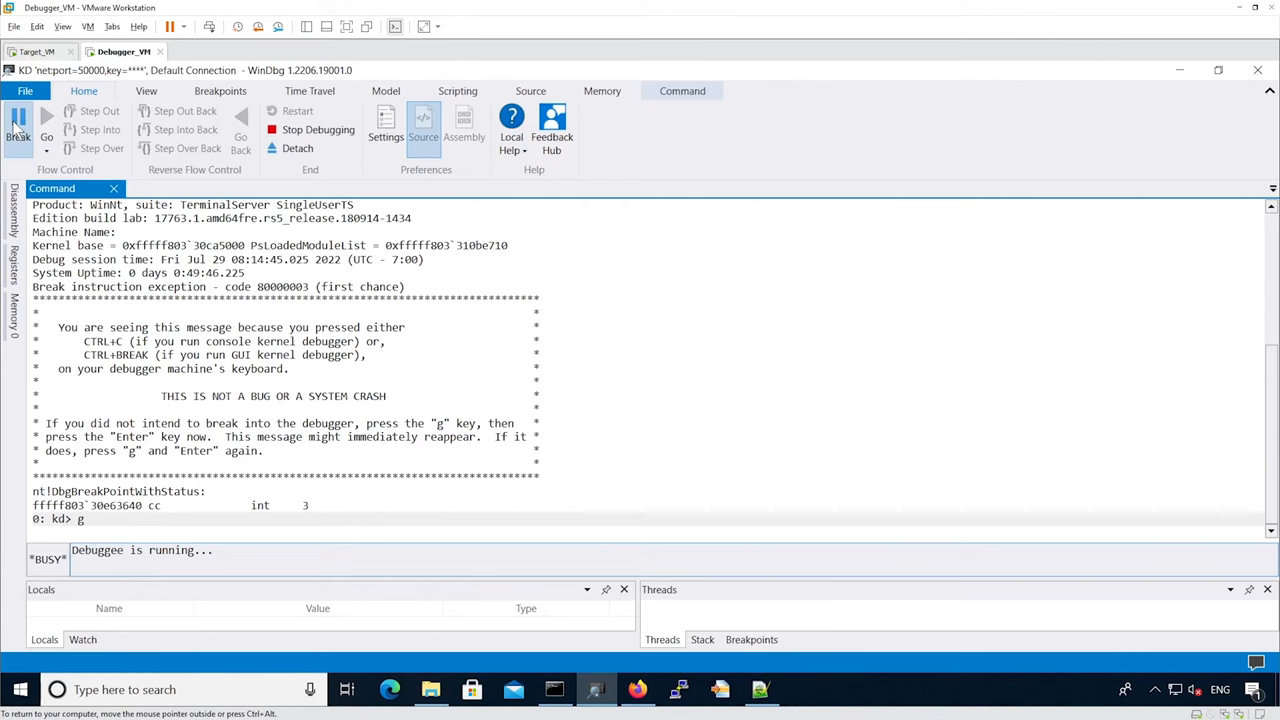
Break into the target, set 'ba e 1 nt!NtCreateTransaction', and resume execution
left_click(17, 130)
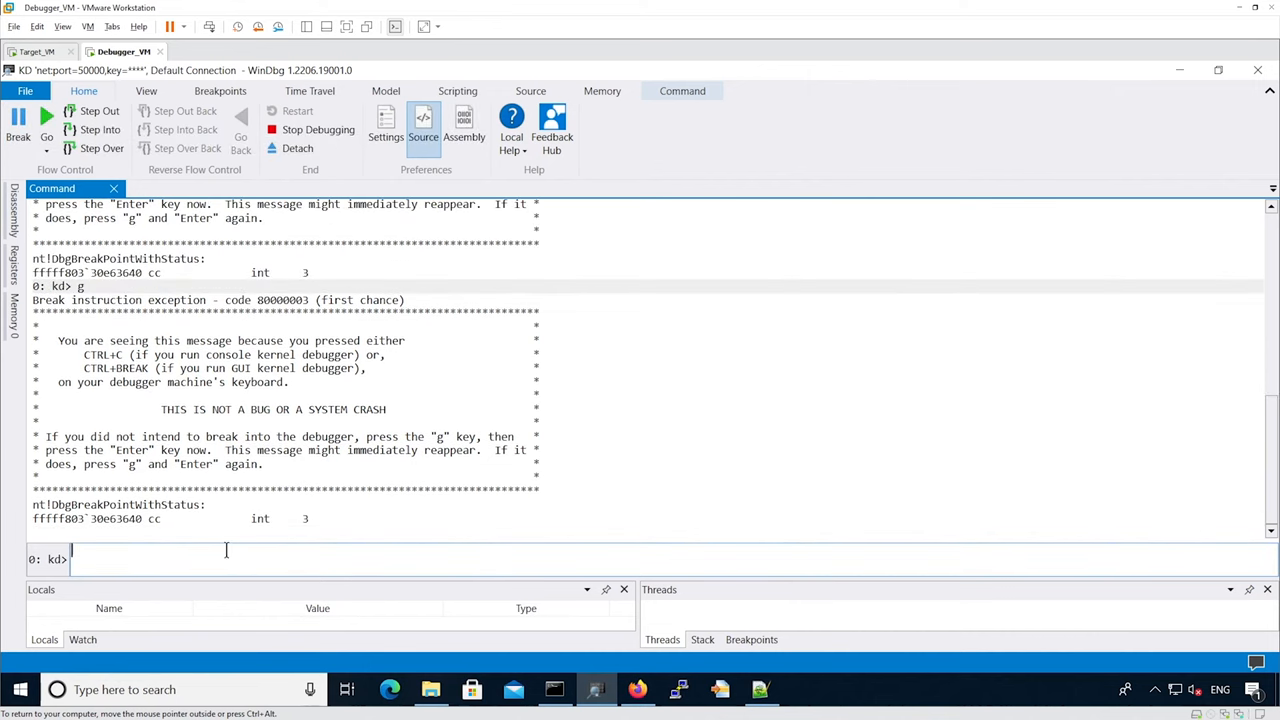
type("ba e")
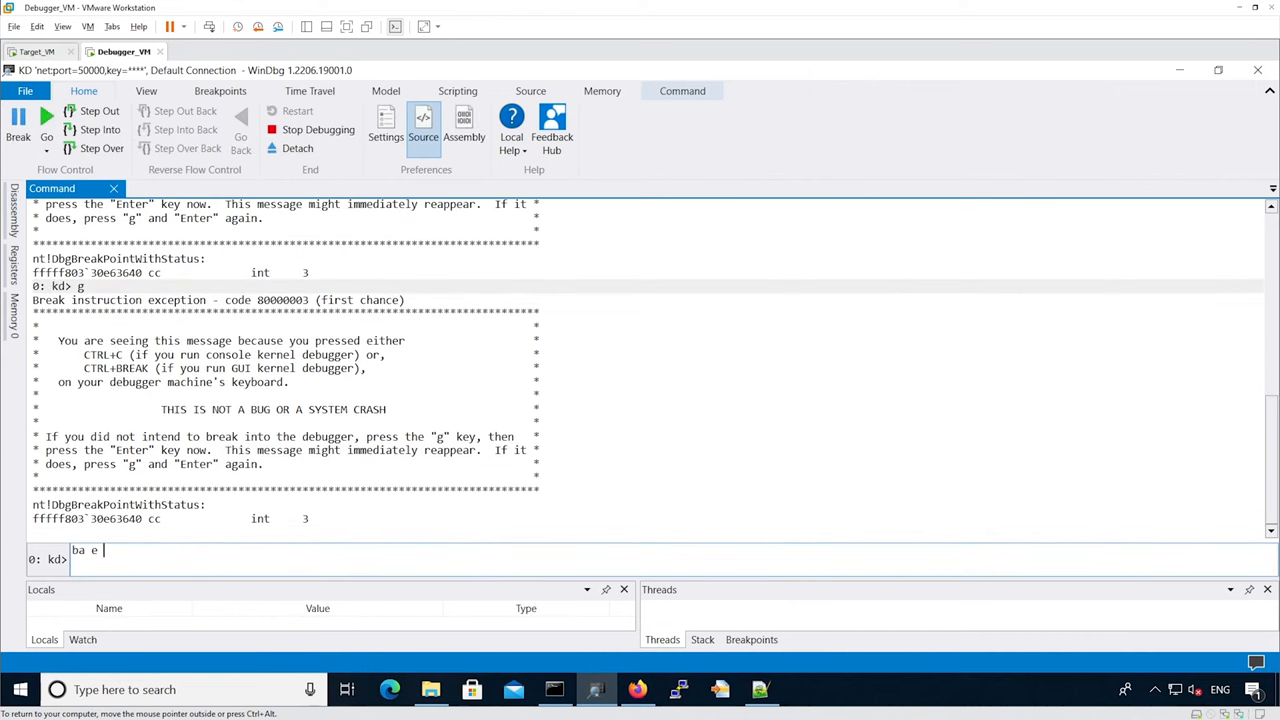
type("1")
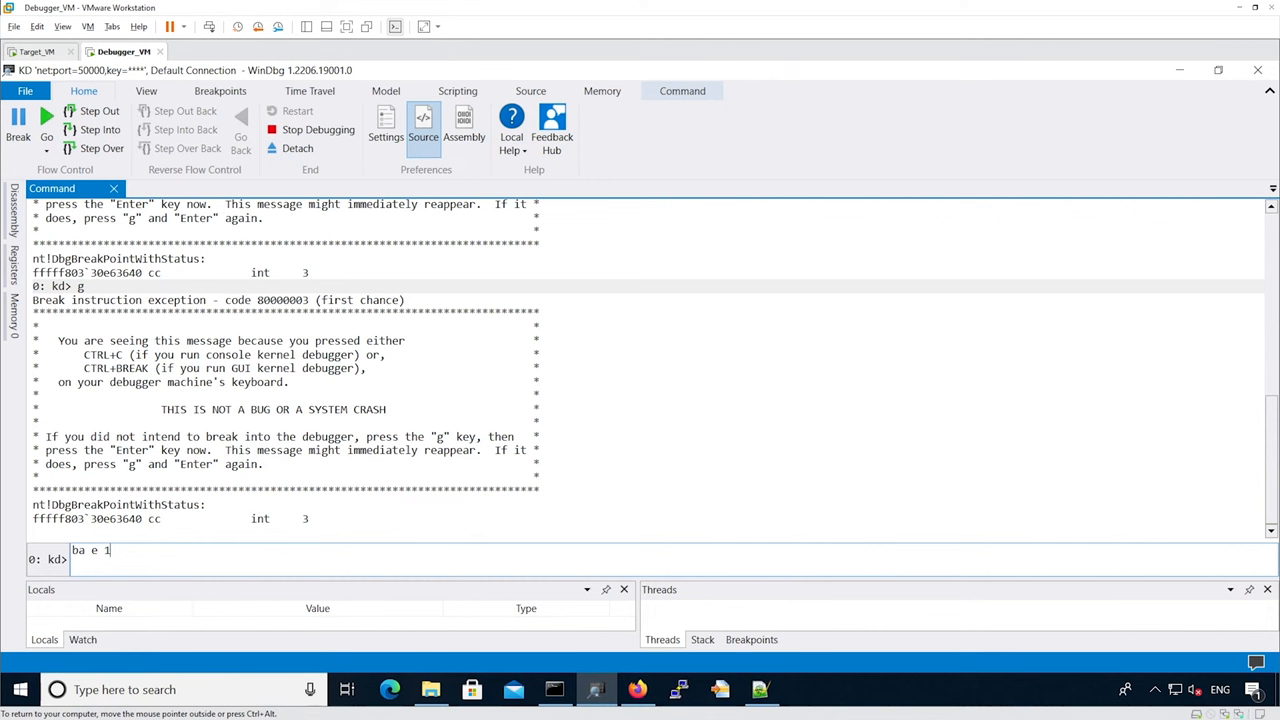
type("nt!Nt")
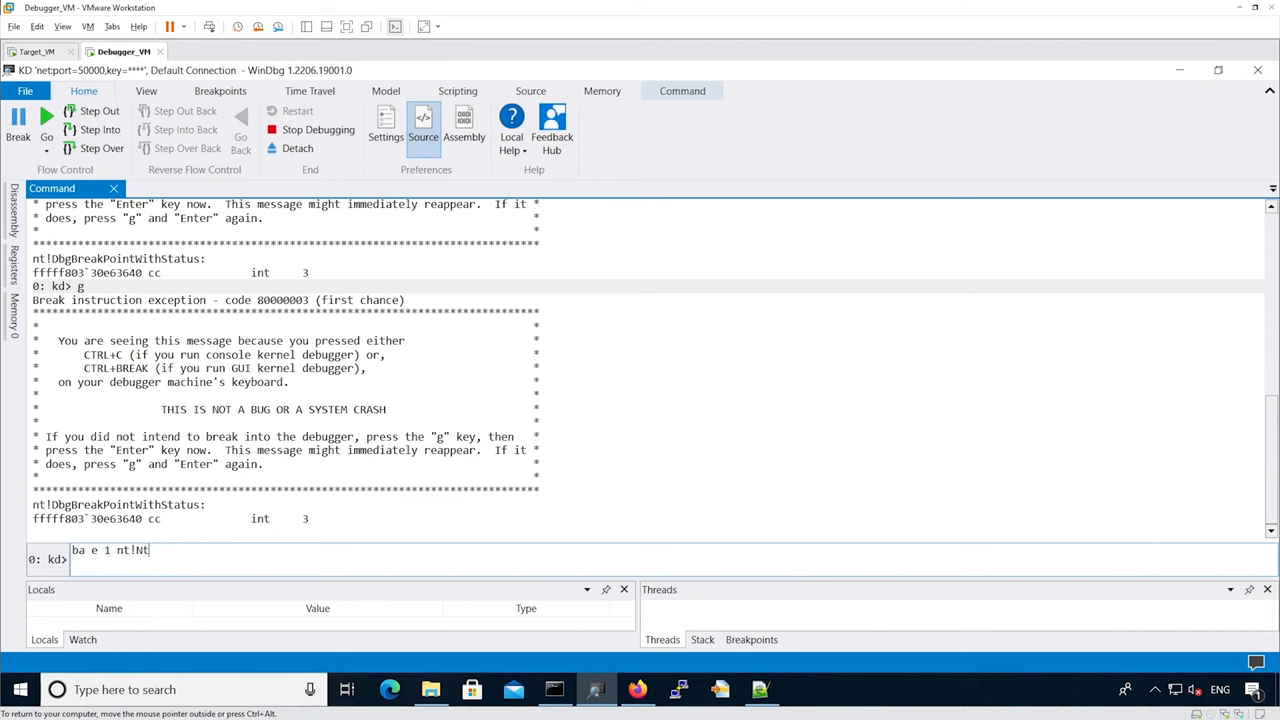
type("CreateTransact")
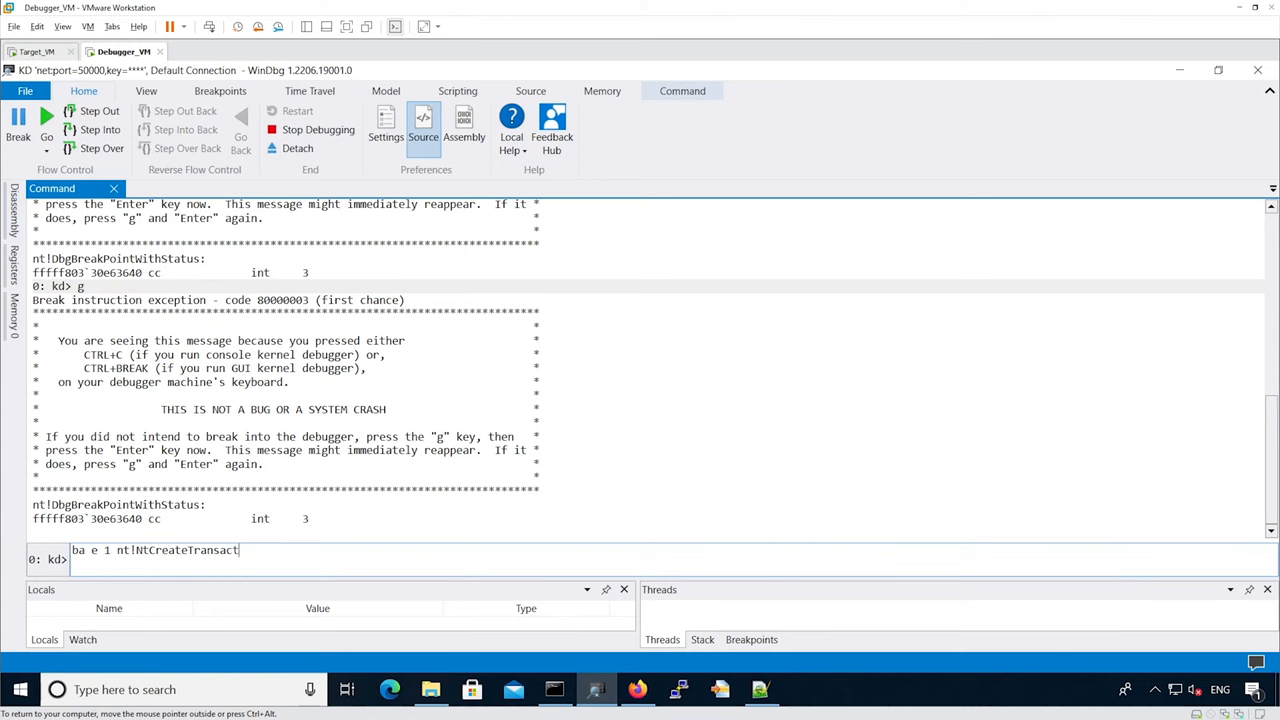
key("Return")
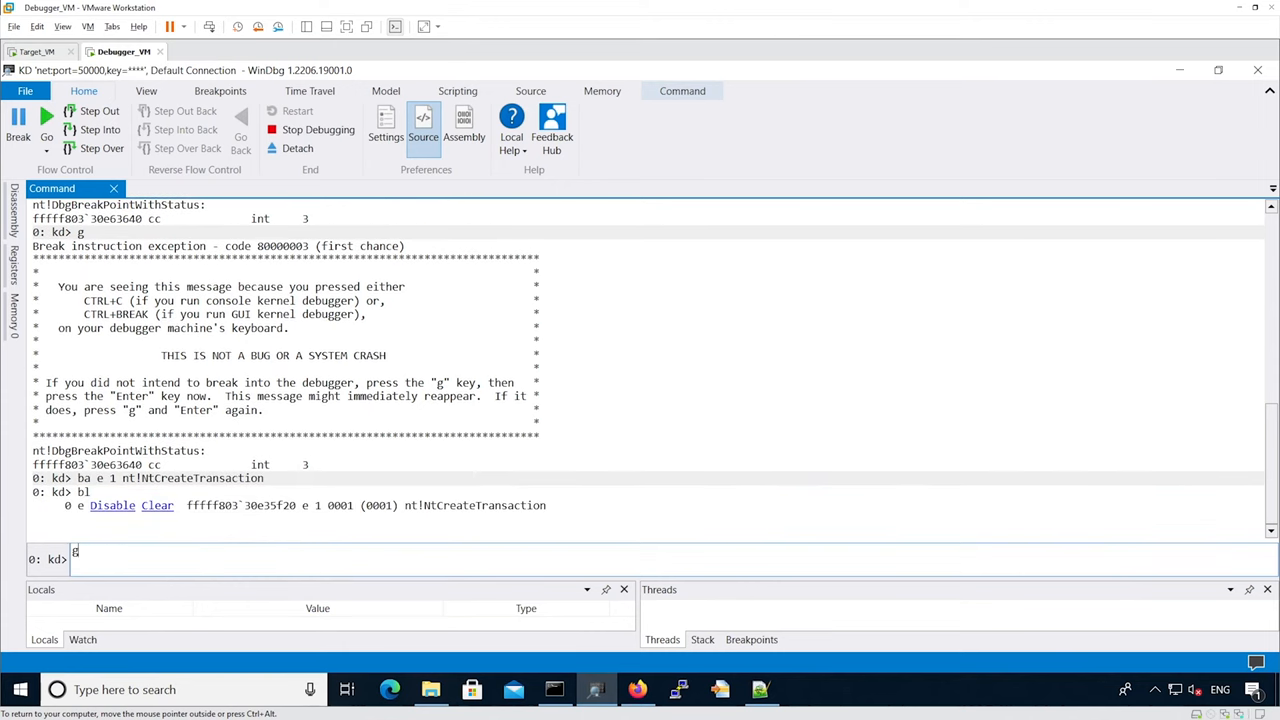
key("Return")
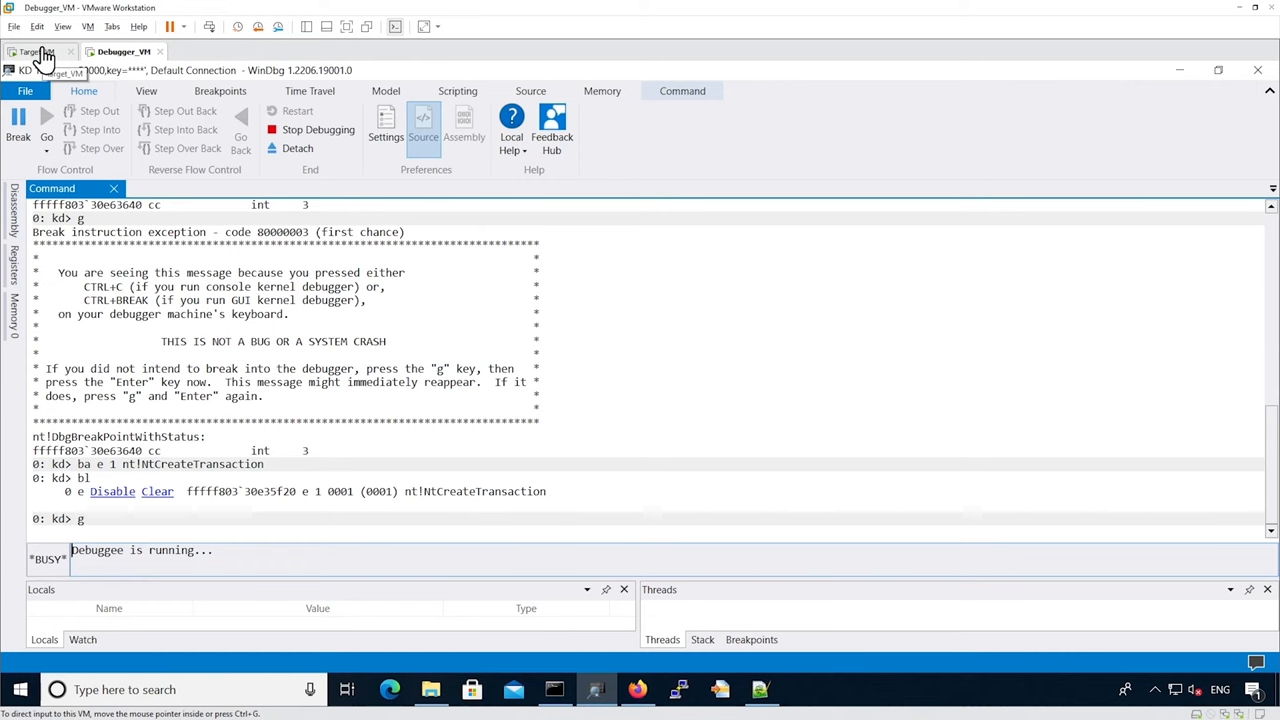
Switch to the Target_VM tab showing the TestSMEP console waiting to call NtCreateTransaction
left_click(40, 51)
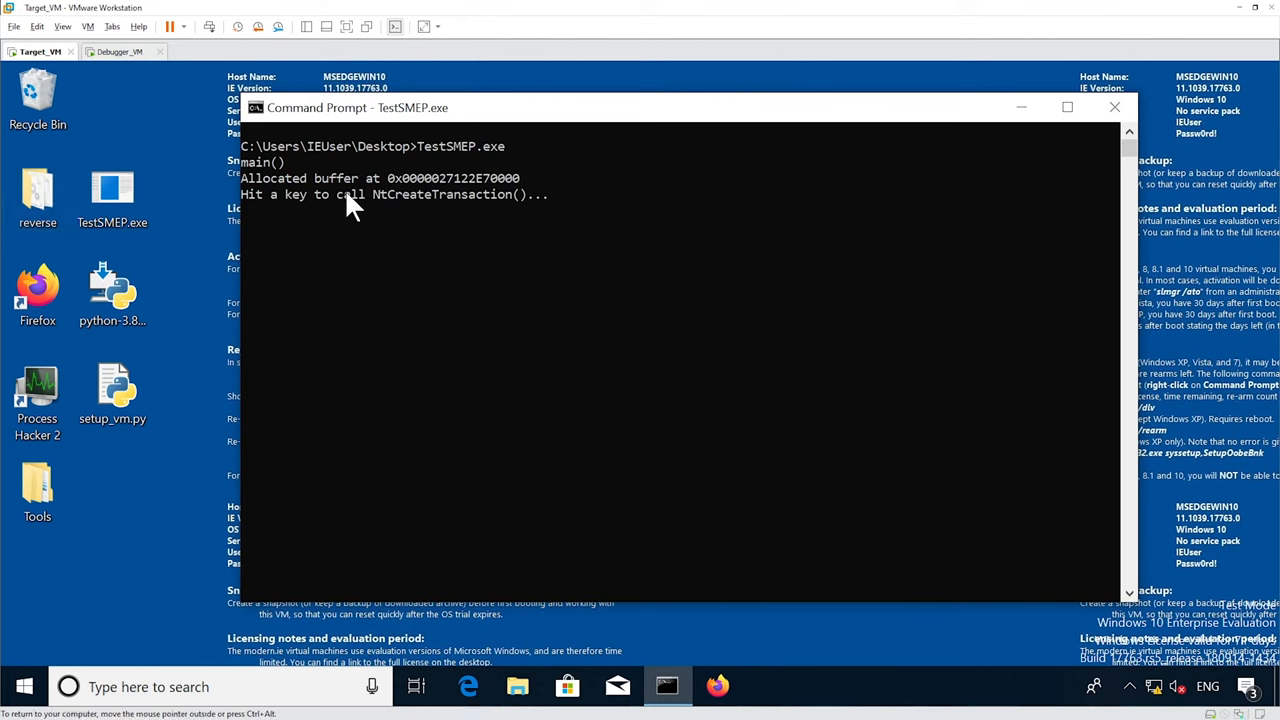
mouse_move(388, 194)
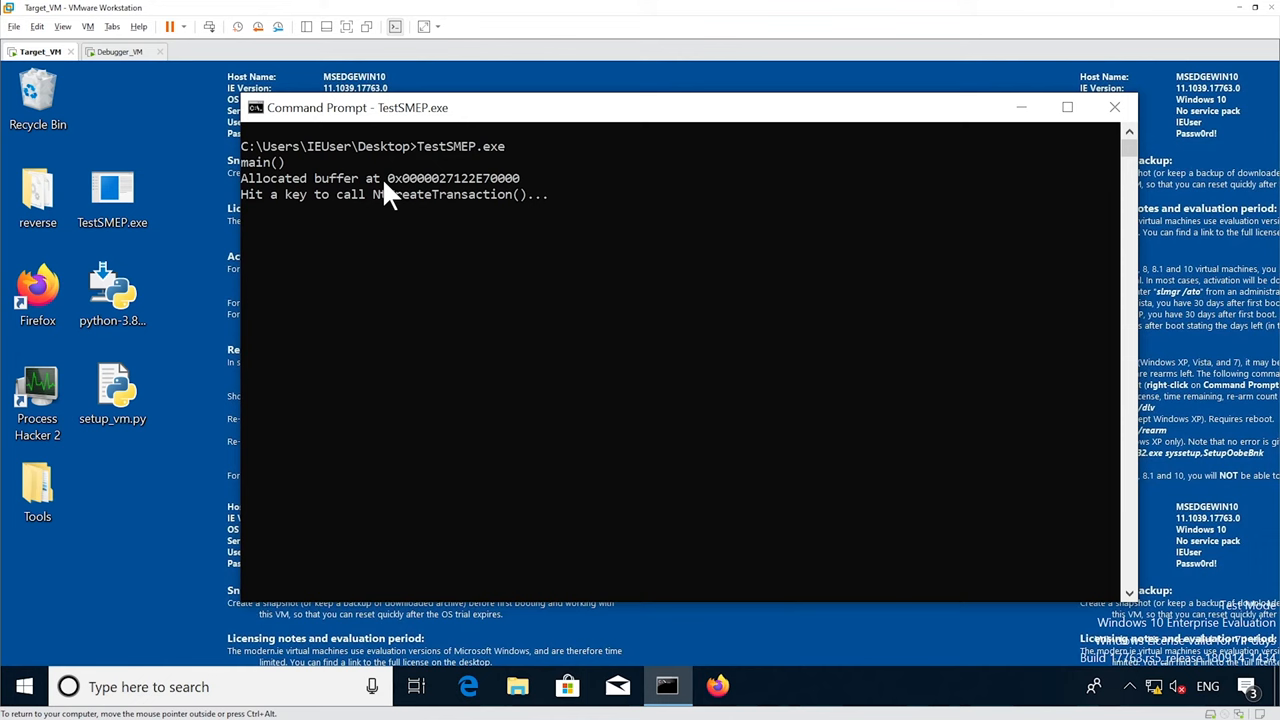
mouse_move(263, 222)
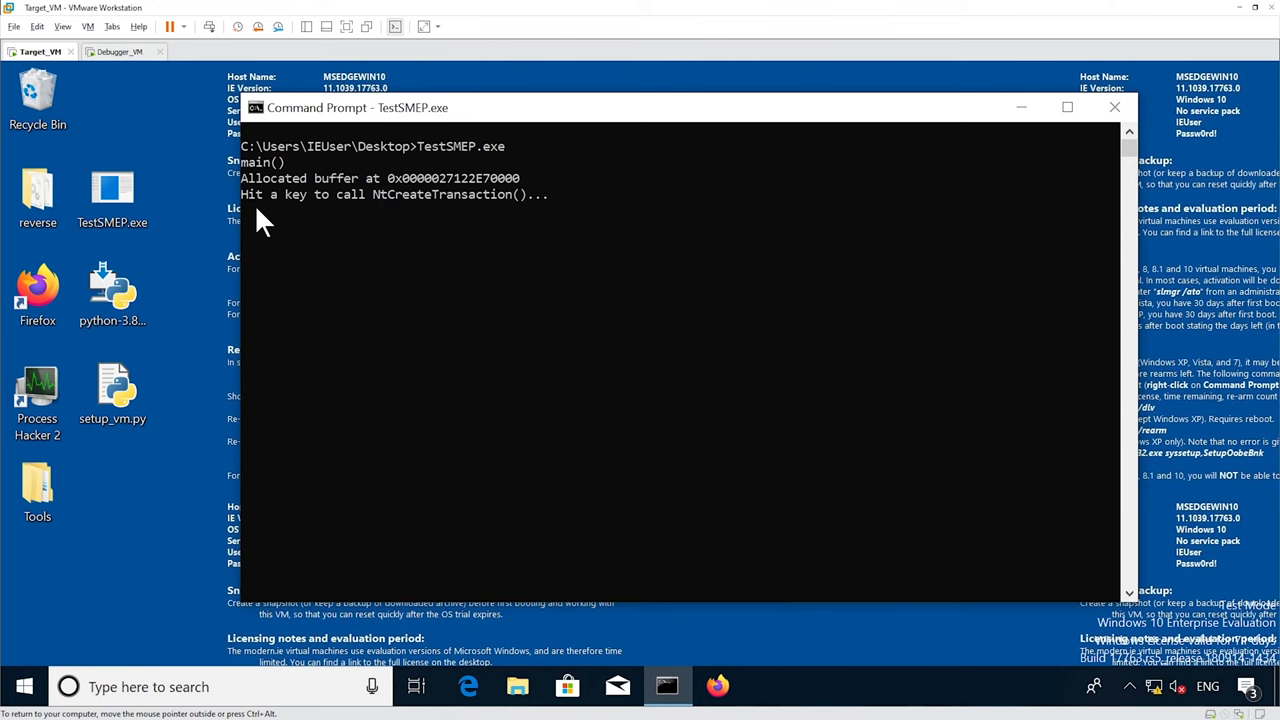
mouse_move(287, 215)
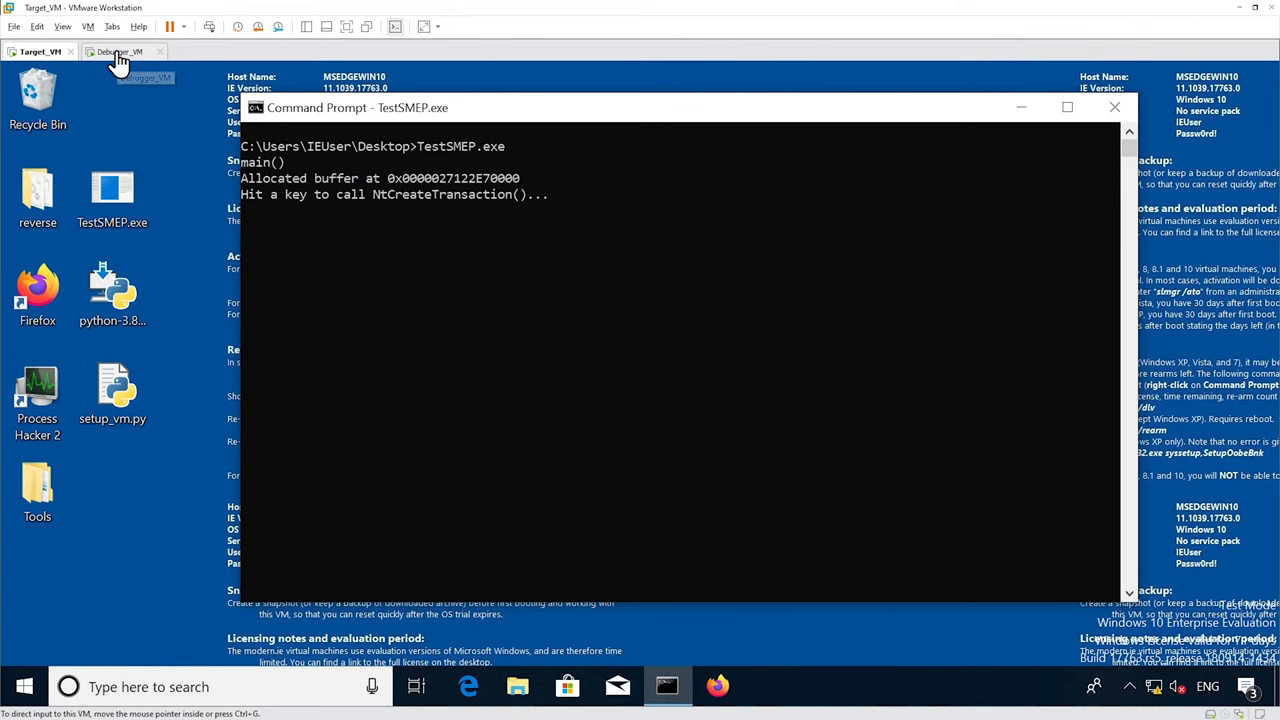
Switch to the Debugger_VM tab, where the NtCreateTransaction breakpoint has hit
left_click(123, 51)
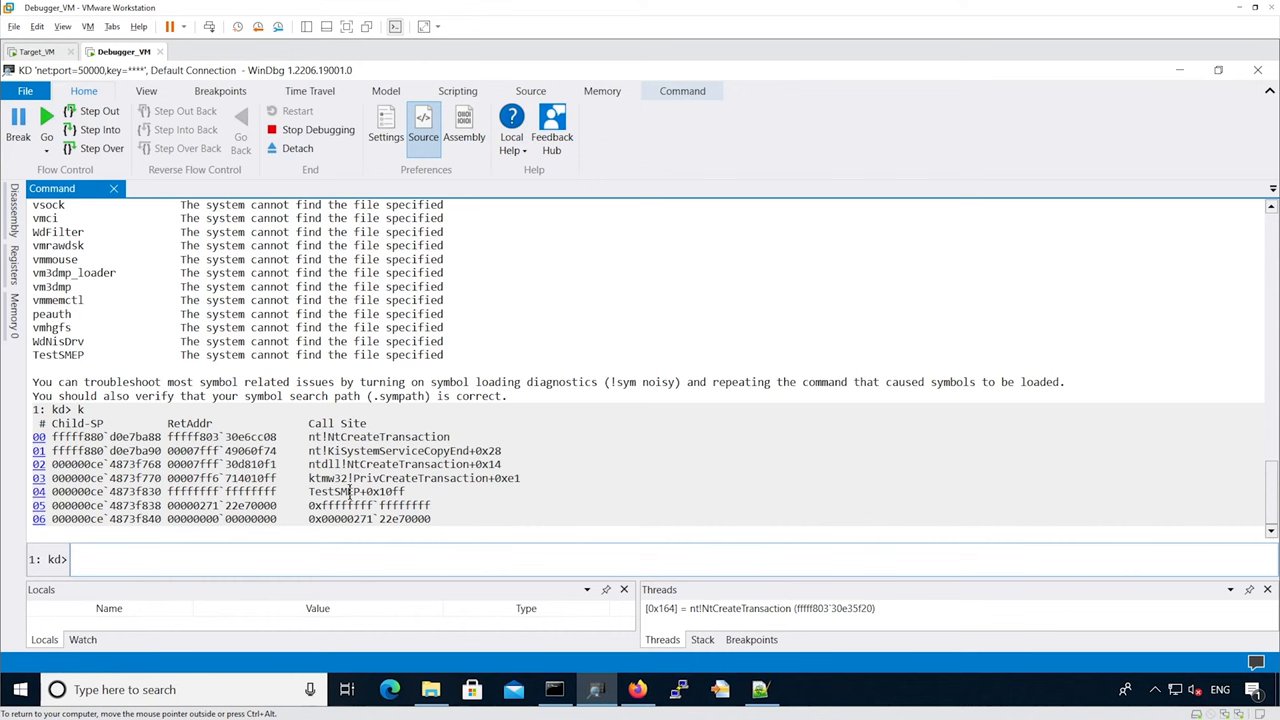
type("db")
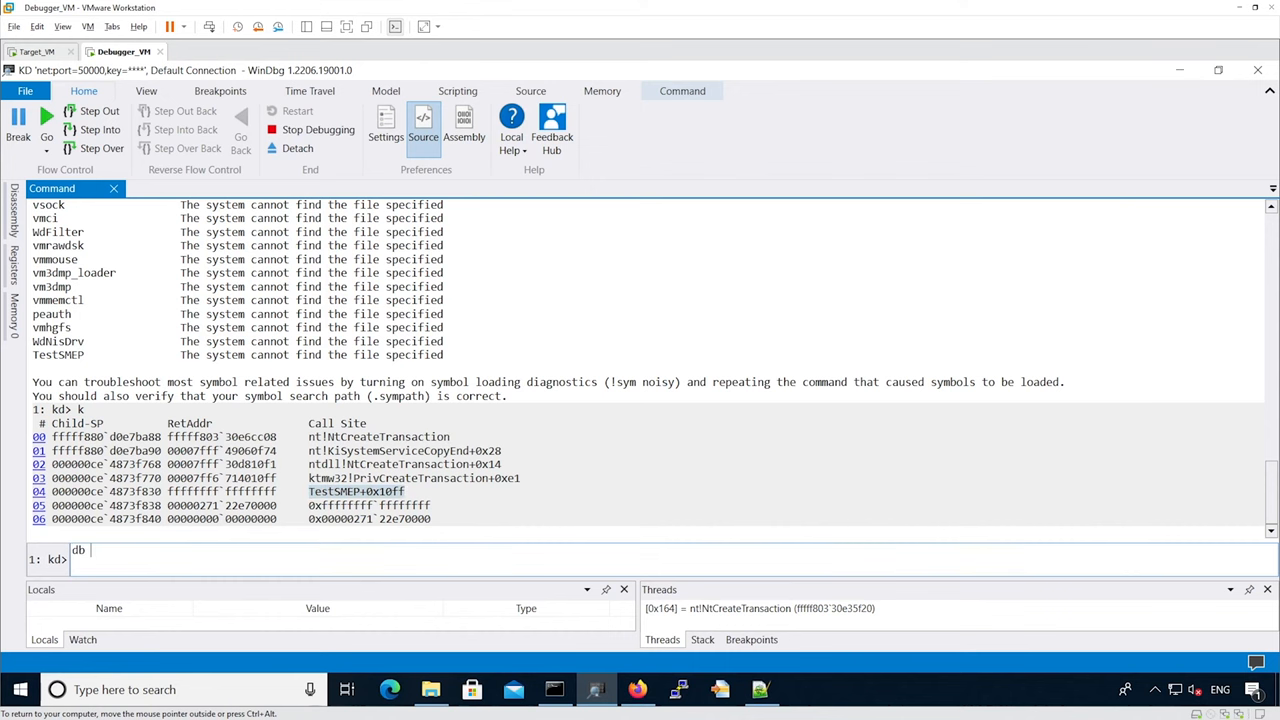
key("Return")
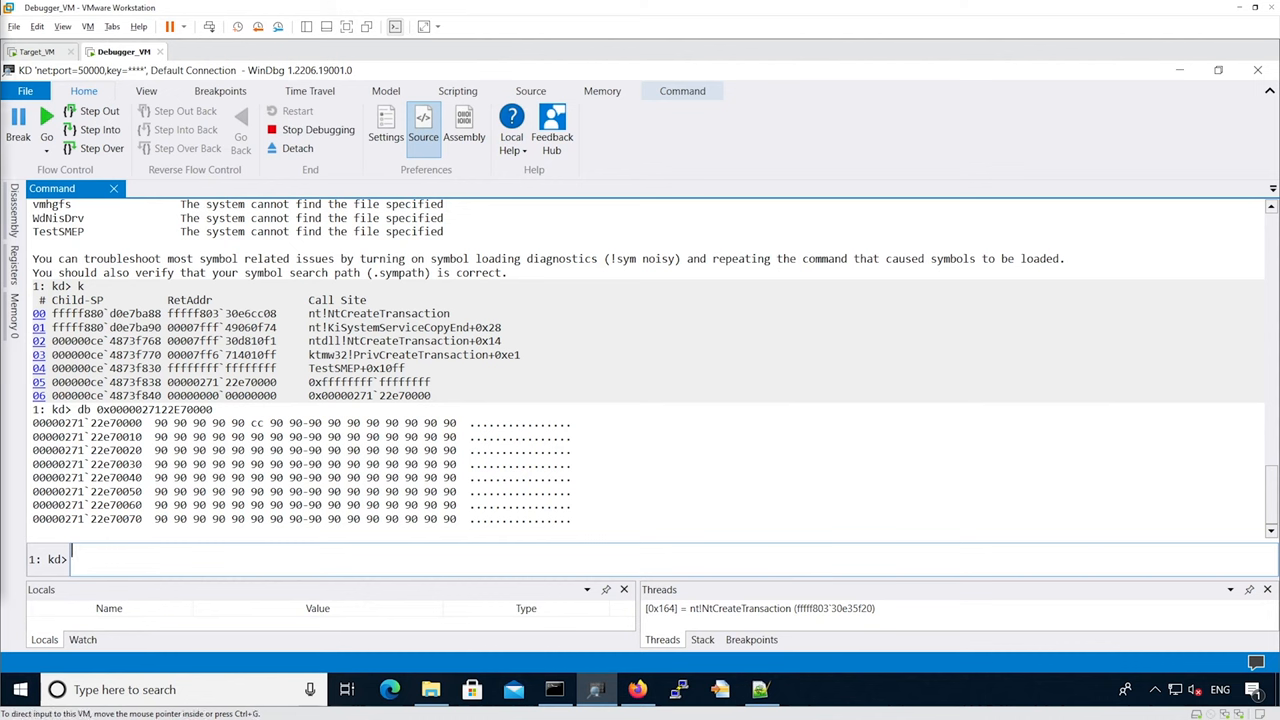
mouse_move(305, 447)
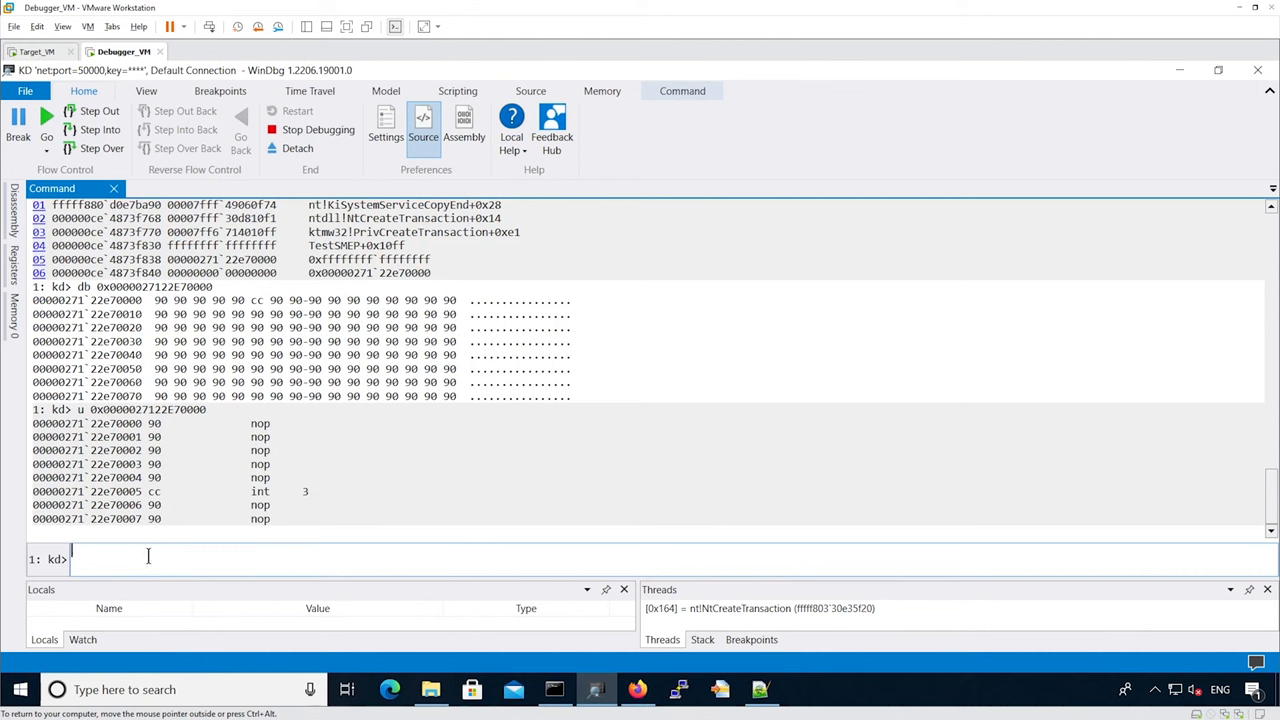
Evaluate CR4 with '.formats cr4', showing 0x1506f8 in hex, decimal and binary
type(".form")
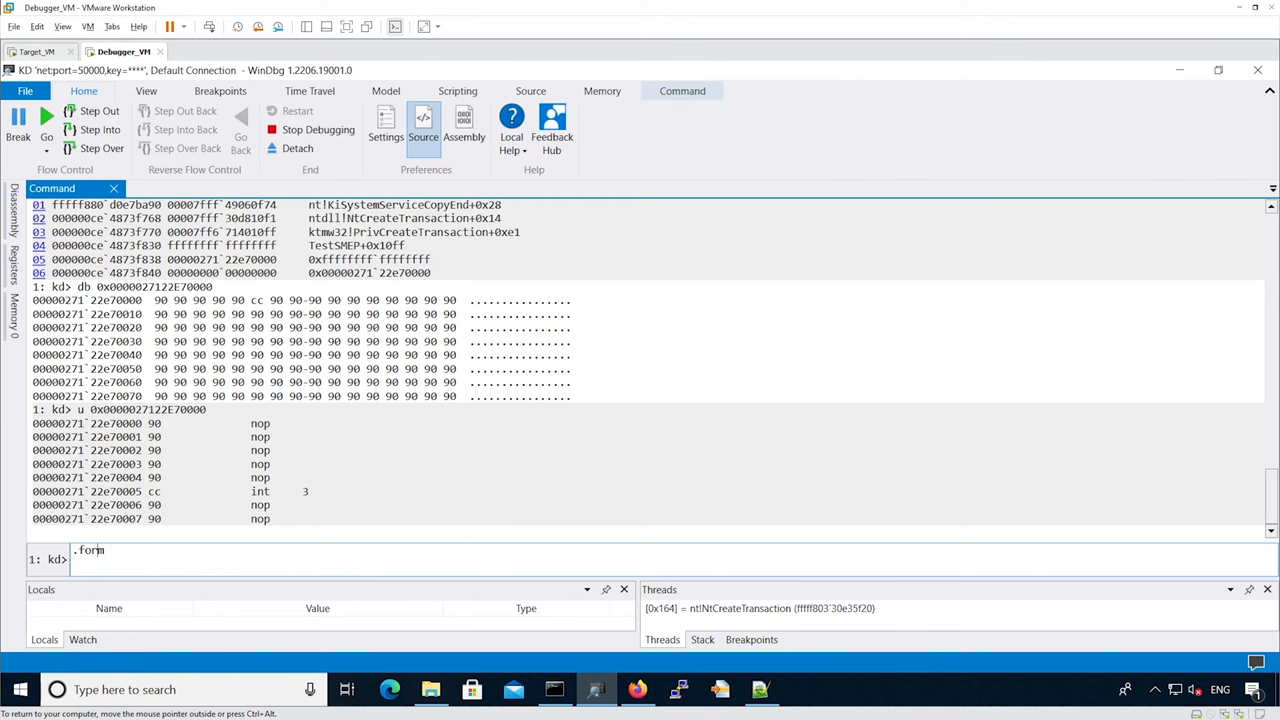
type("ats cr4")
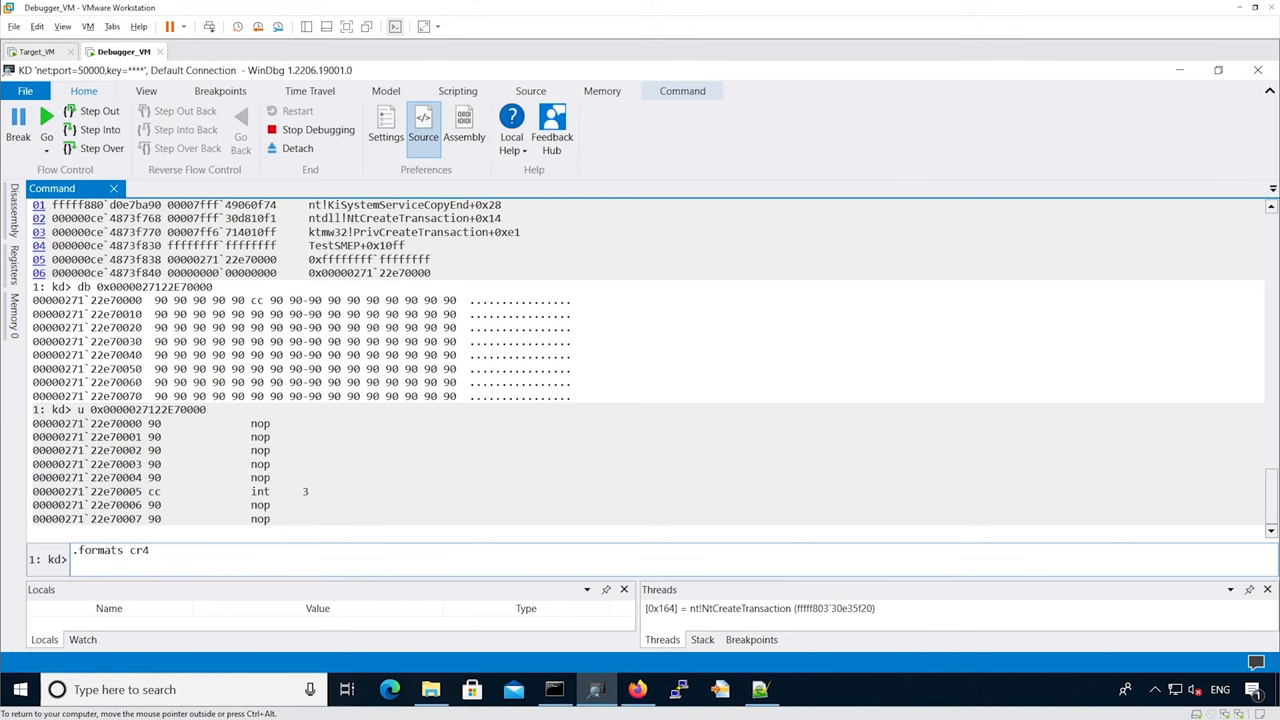
key("Return")
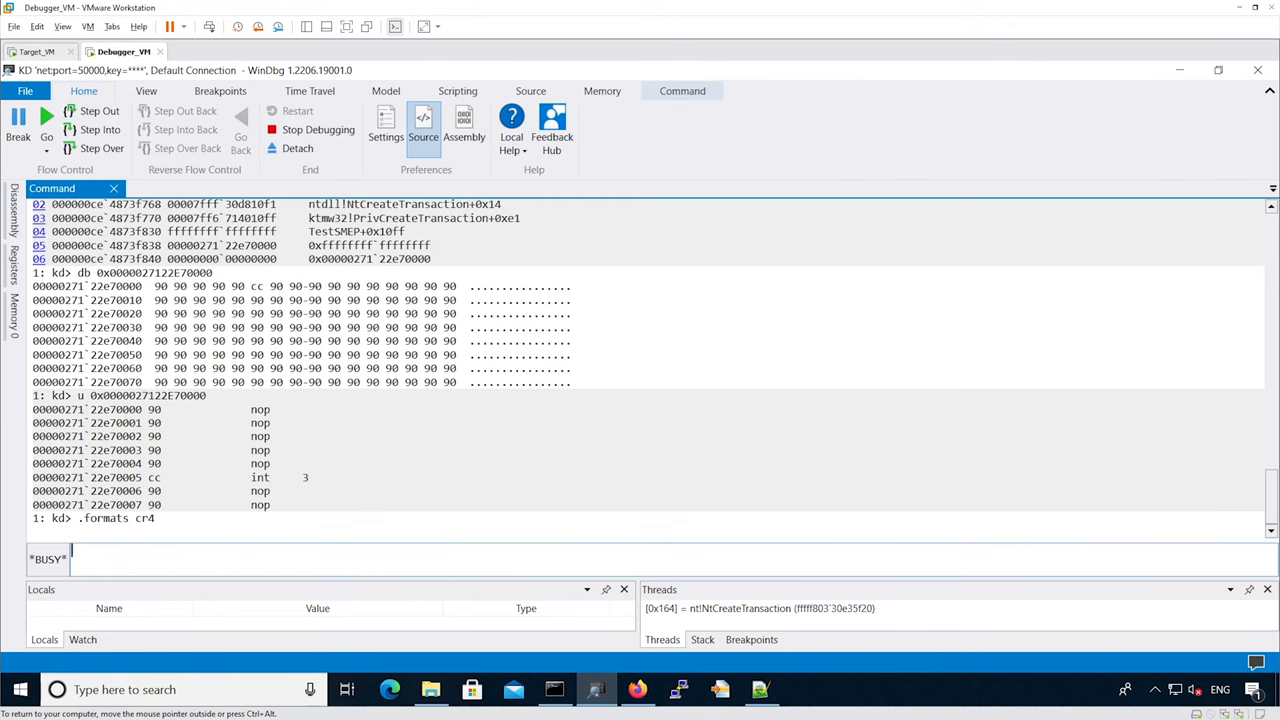
key("Return")
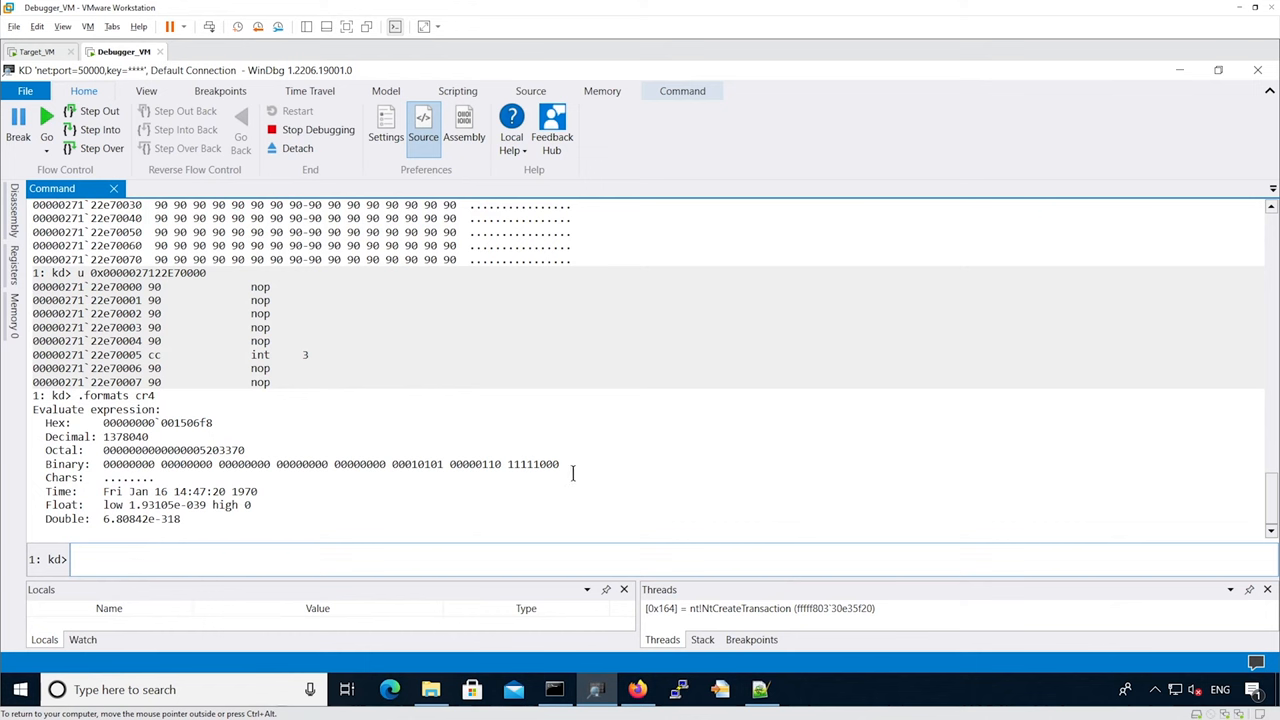
double_click(533, 463)
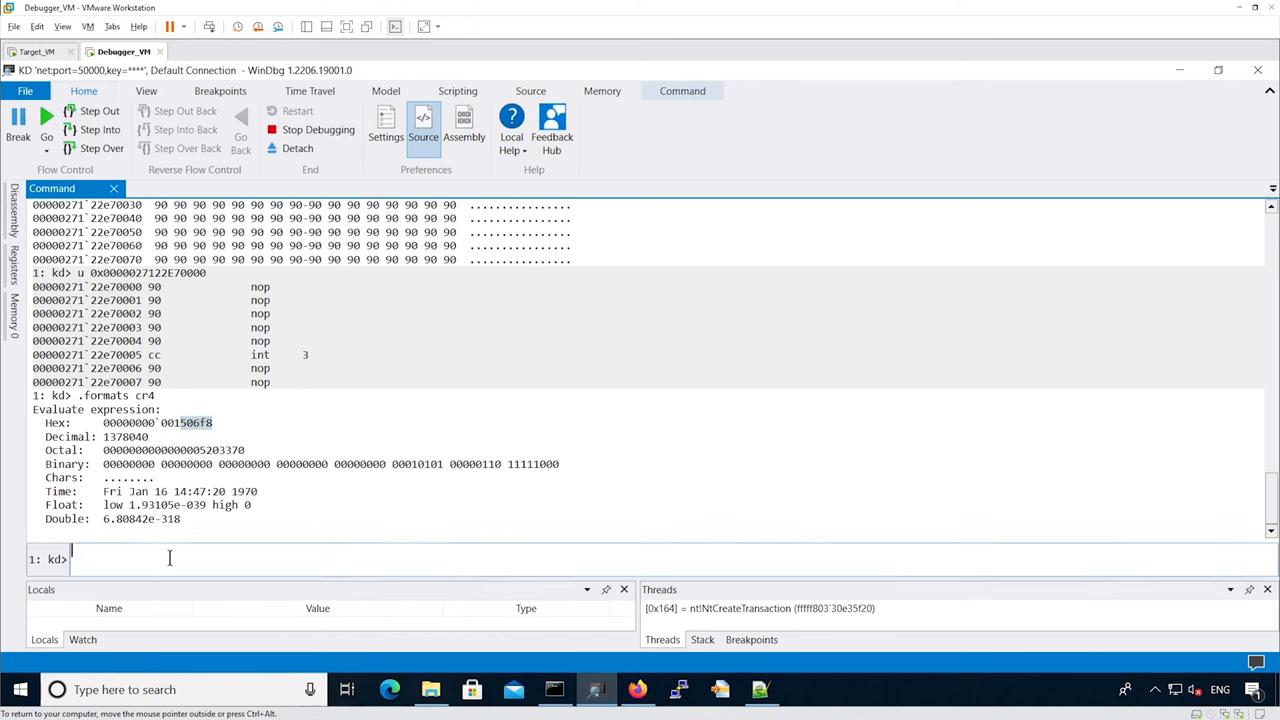
Read CR4 (0x1506f8), then set it to 0x506f8 to clear SMEP and verify
type("r r")
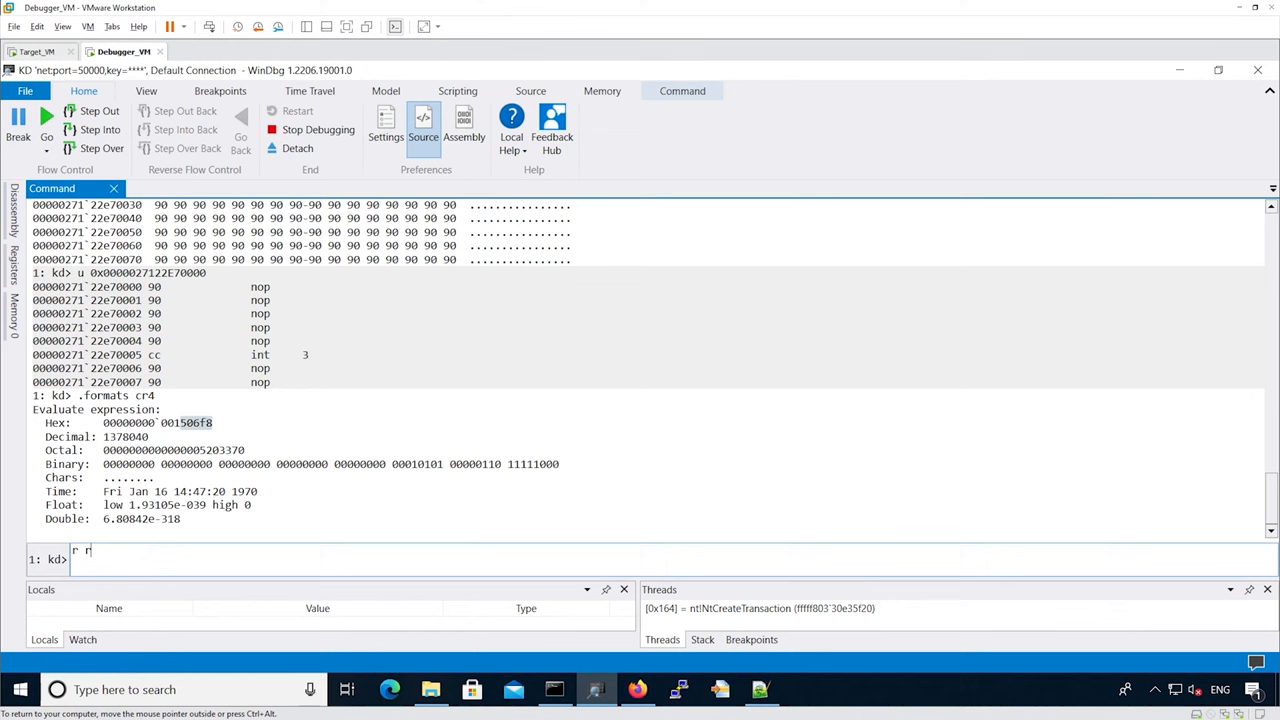
key("Return")
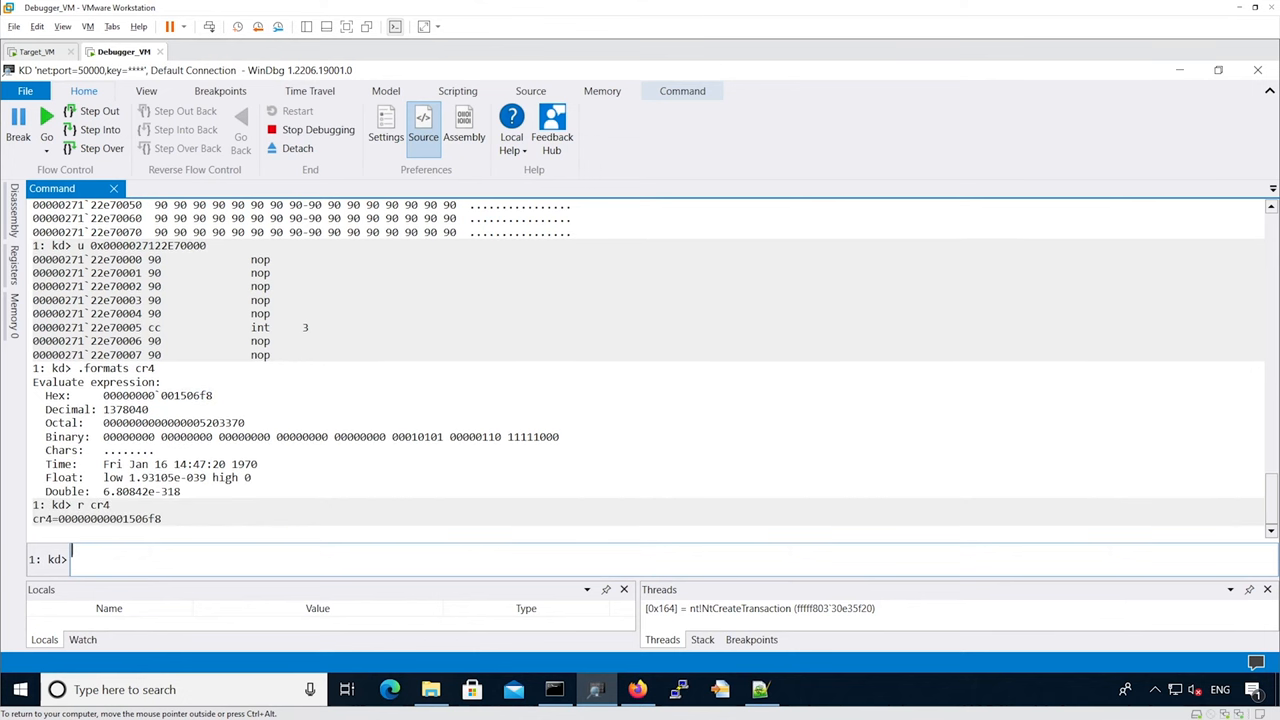
type("r cr4")
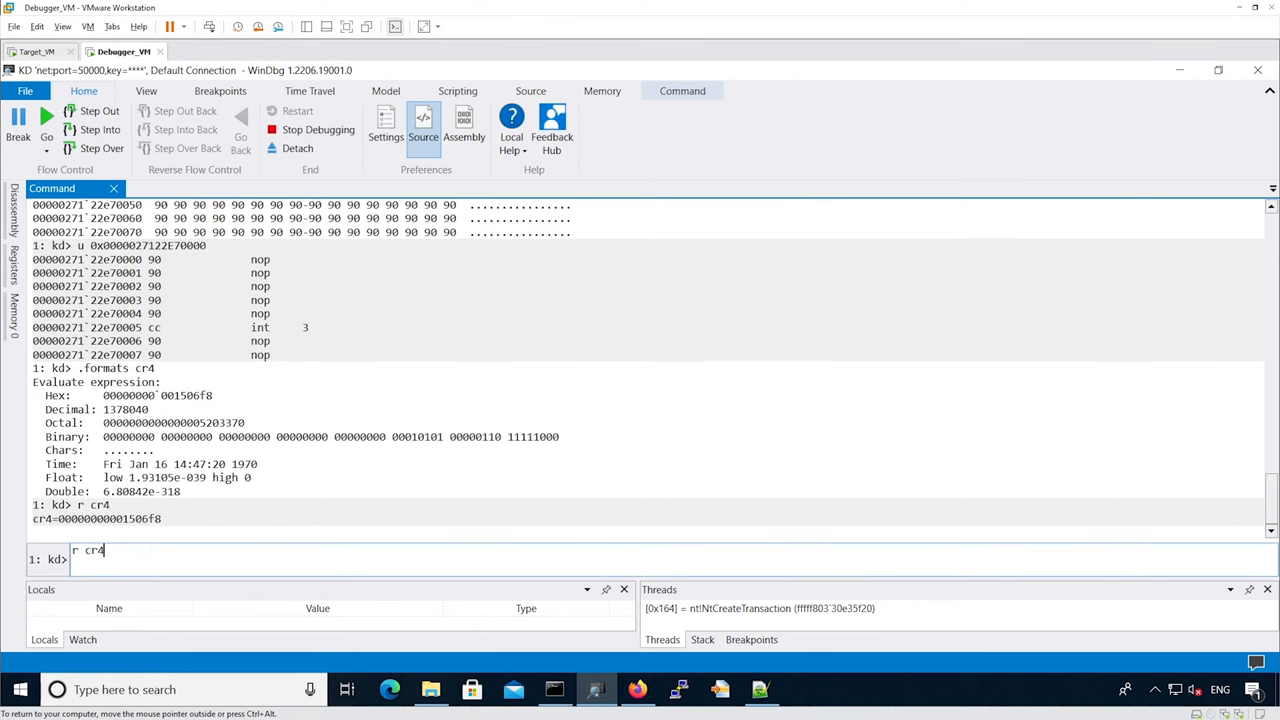
type("=506f8")
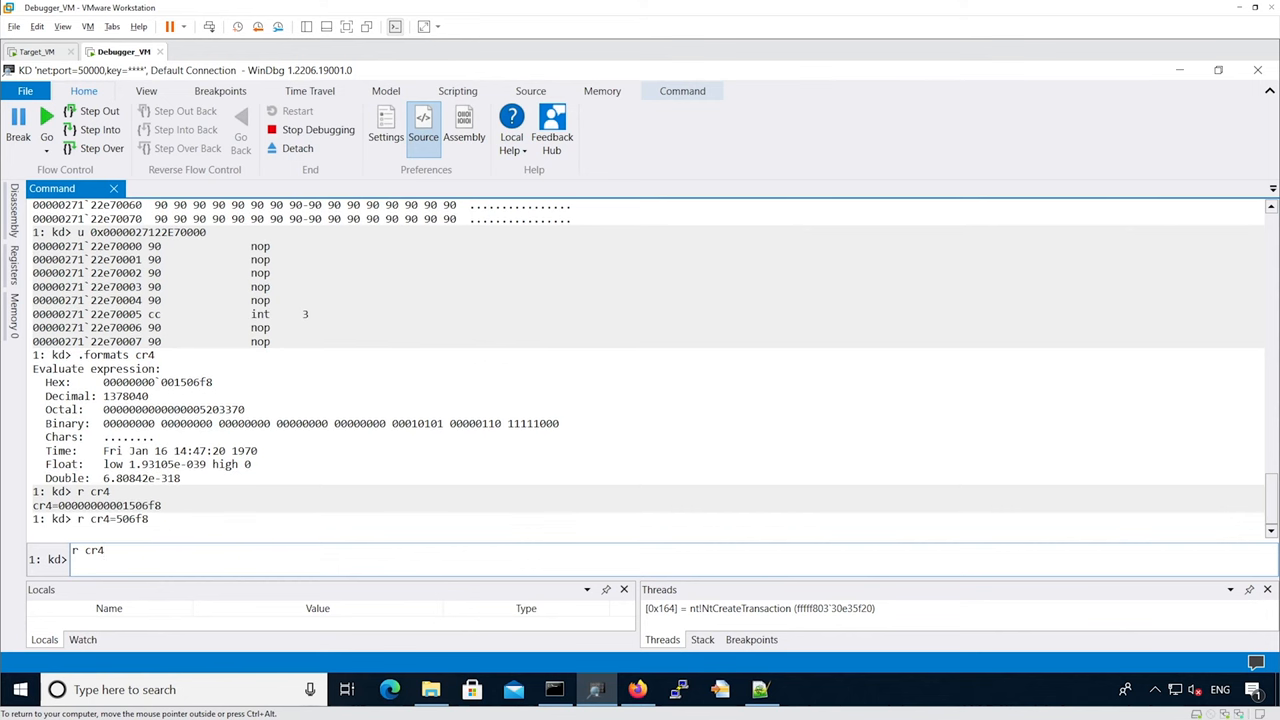
key("Return")
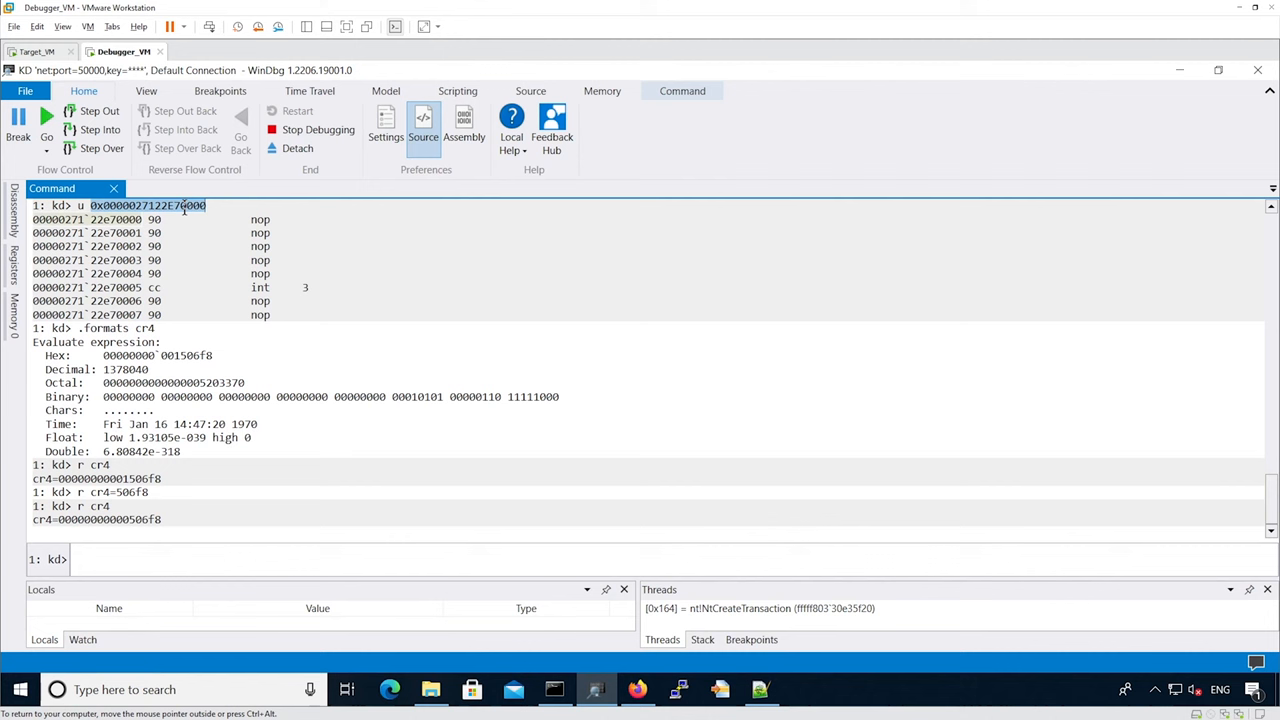
type("r rip")
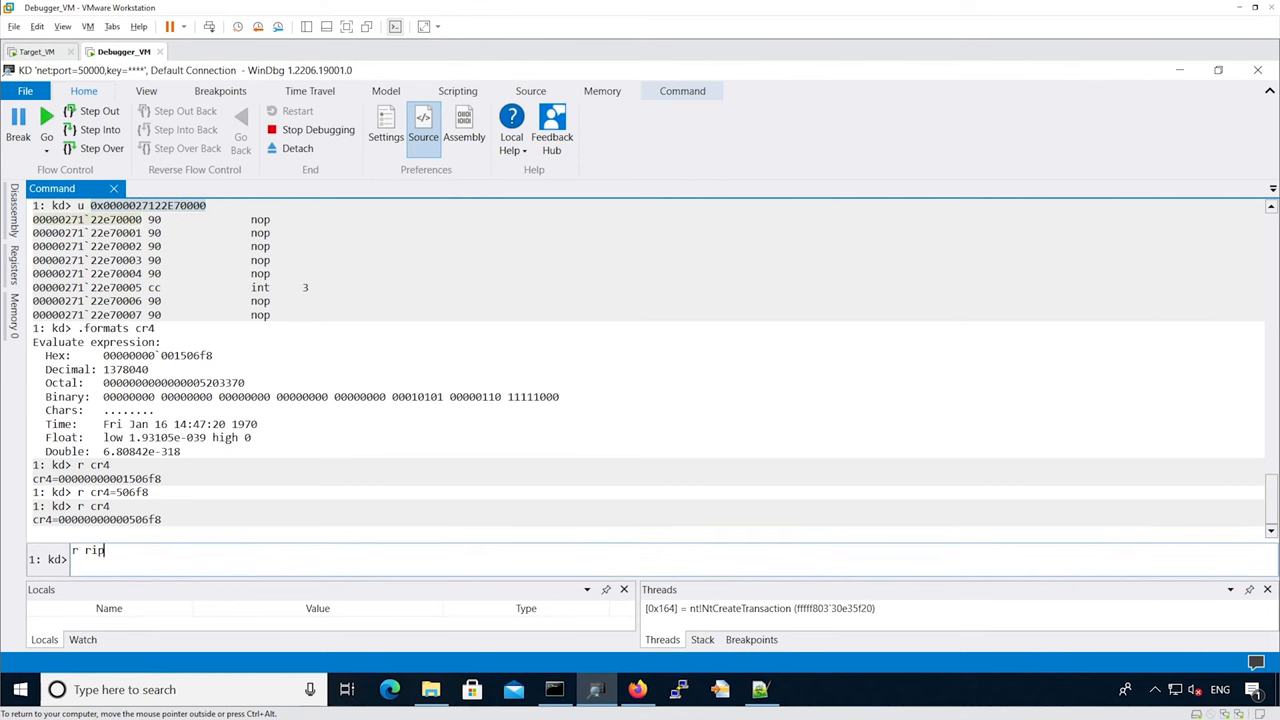
key("Return")
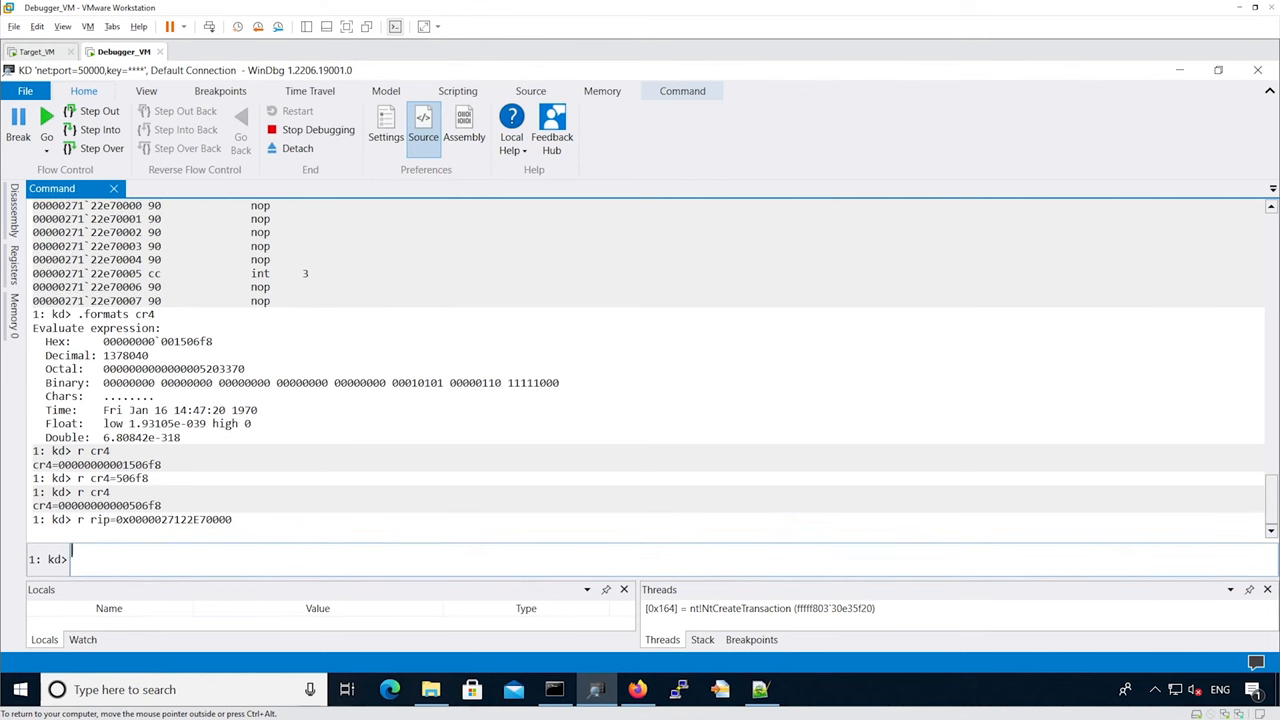
type("u rip")
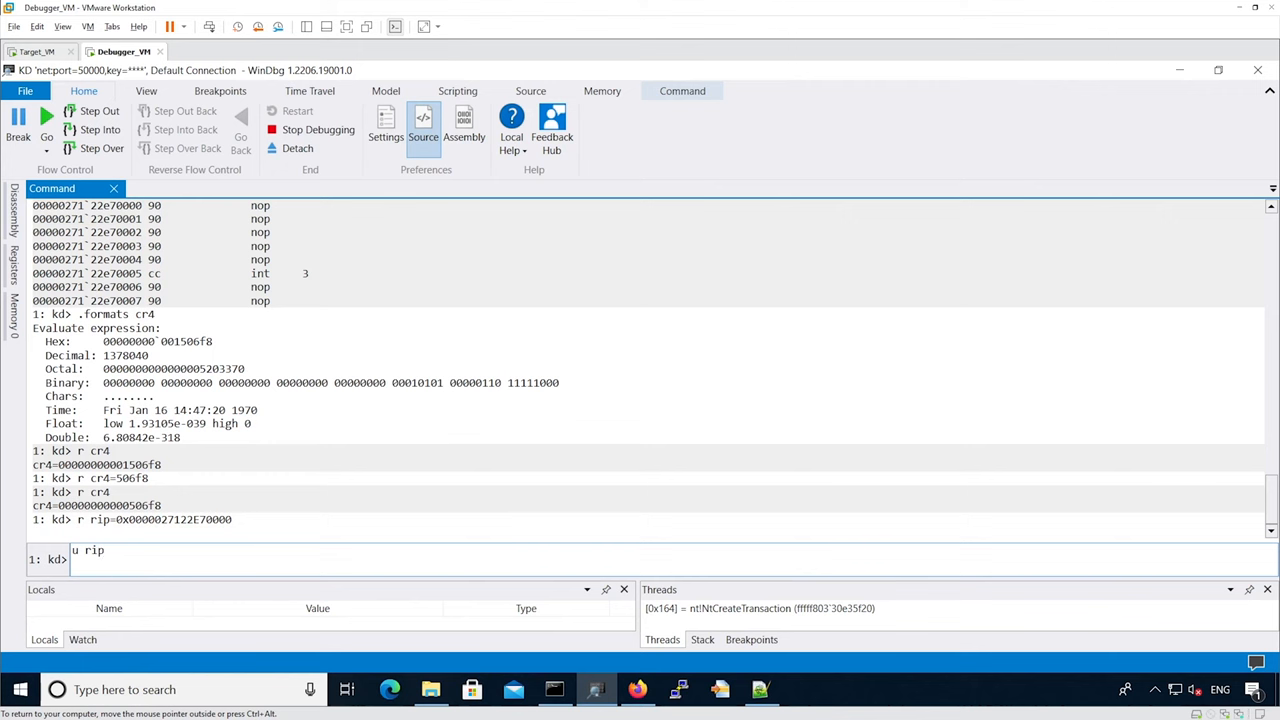
key("Return")
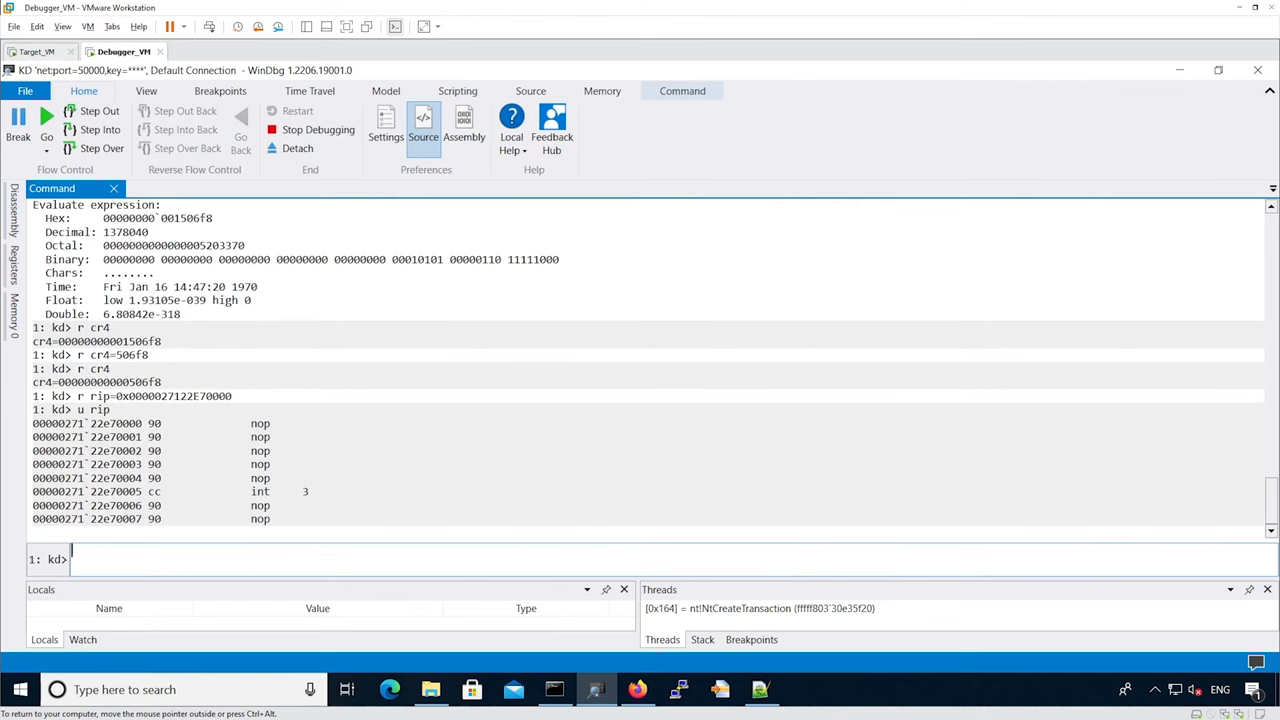
type("g")
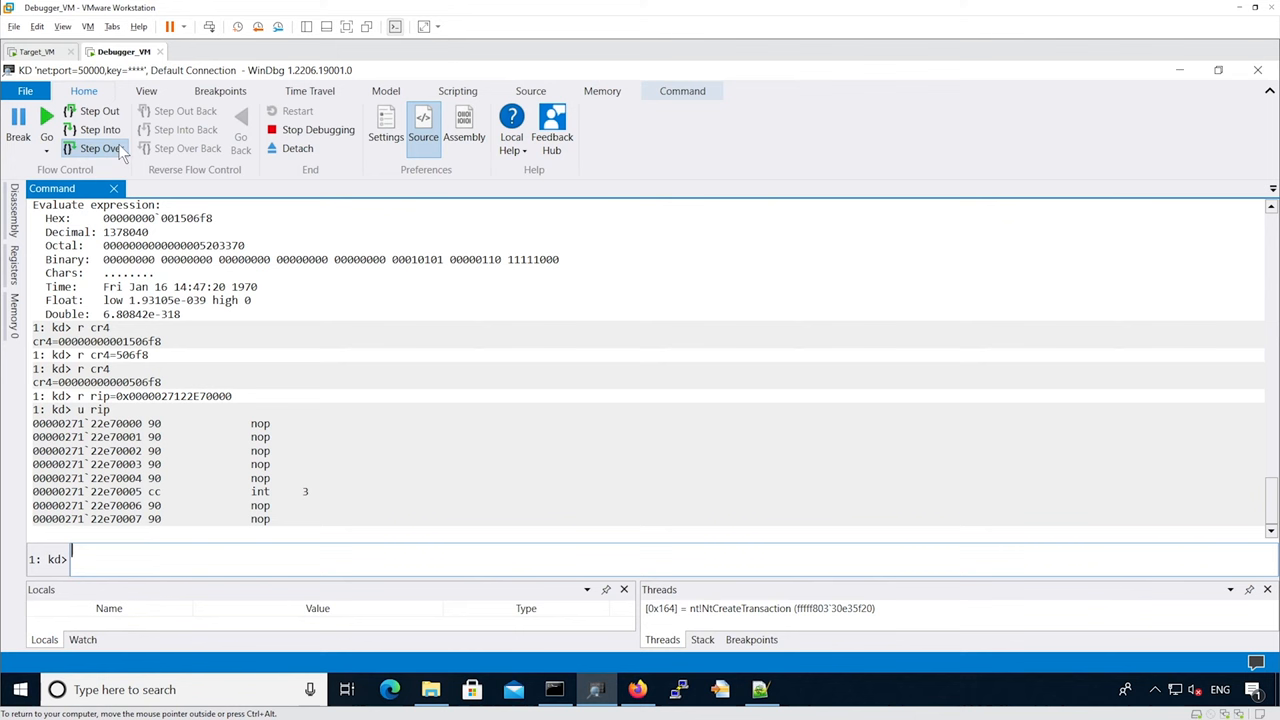
mouse_move(102, 148)
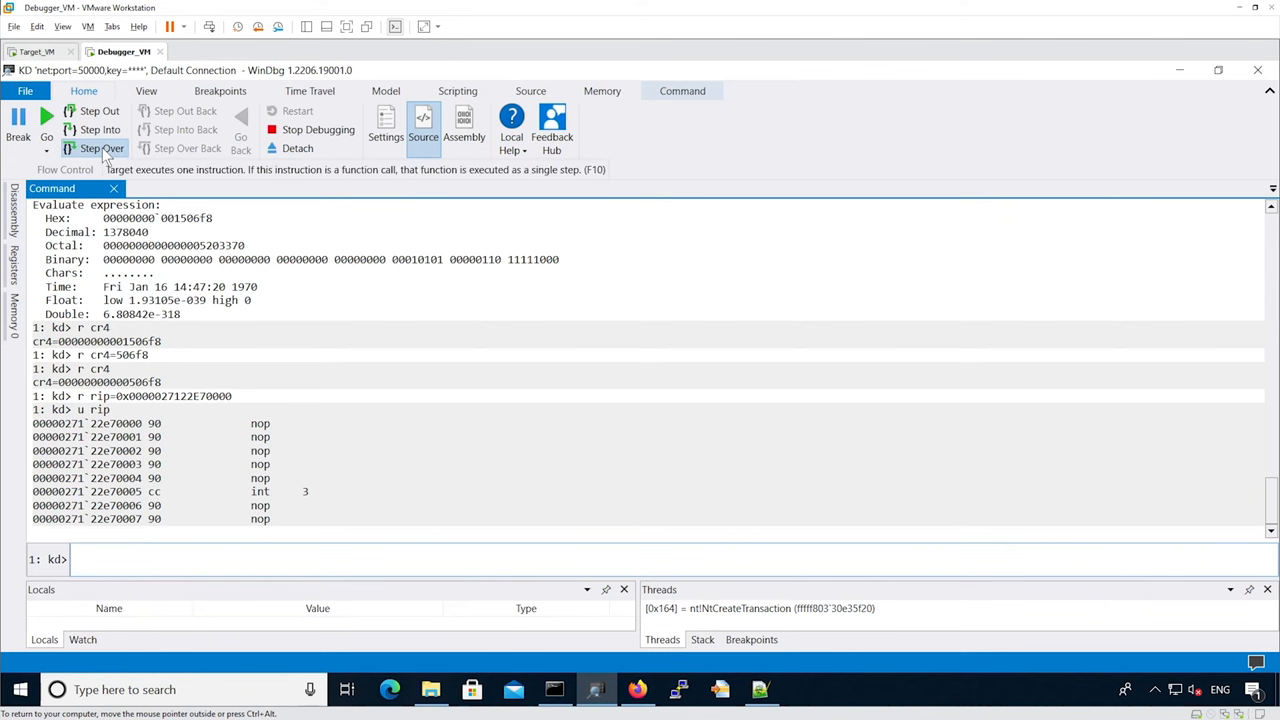
Step over a shellcode NOP, then resume until the int 3 break exception
left_click(102, 148)
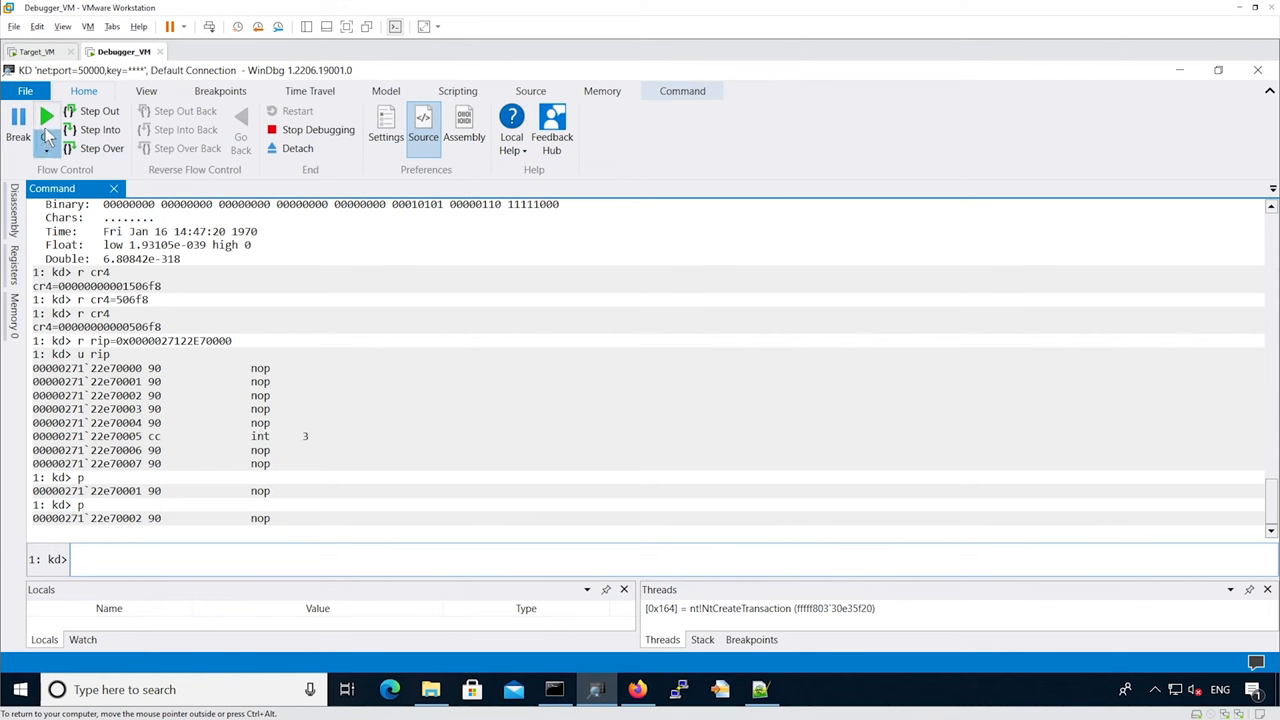
left_click(46, 120)
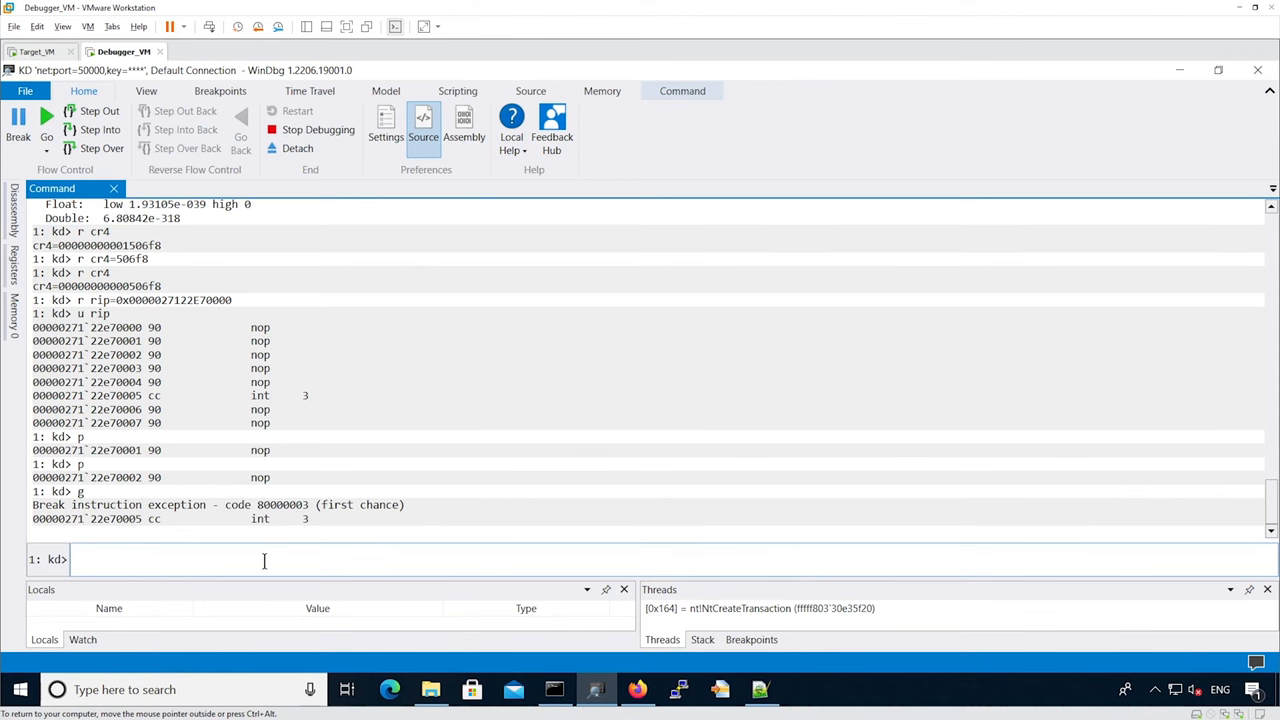
type("r rip=0x0000027122E70000")
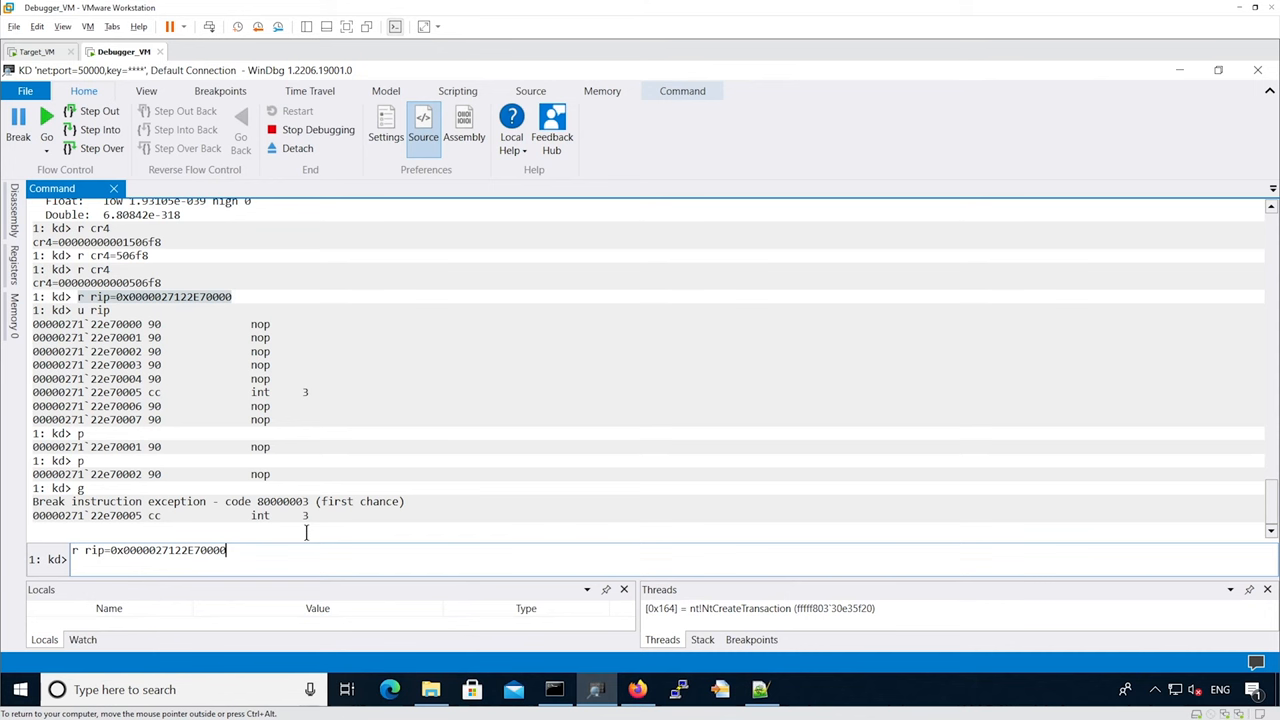
key("Return")
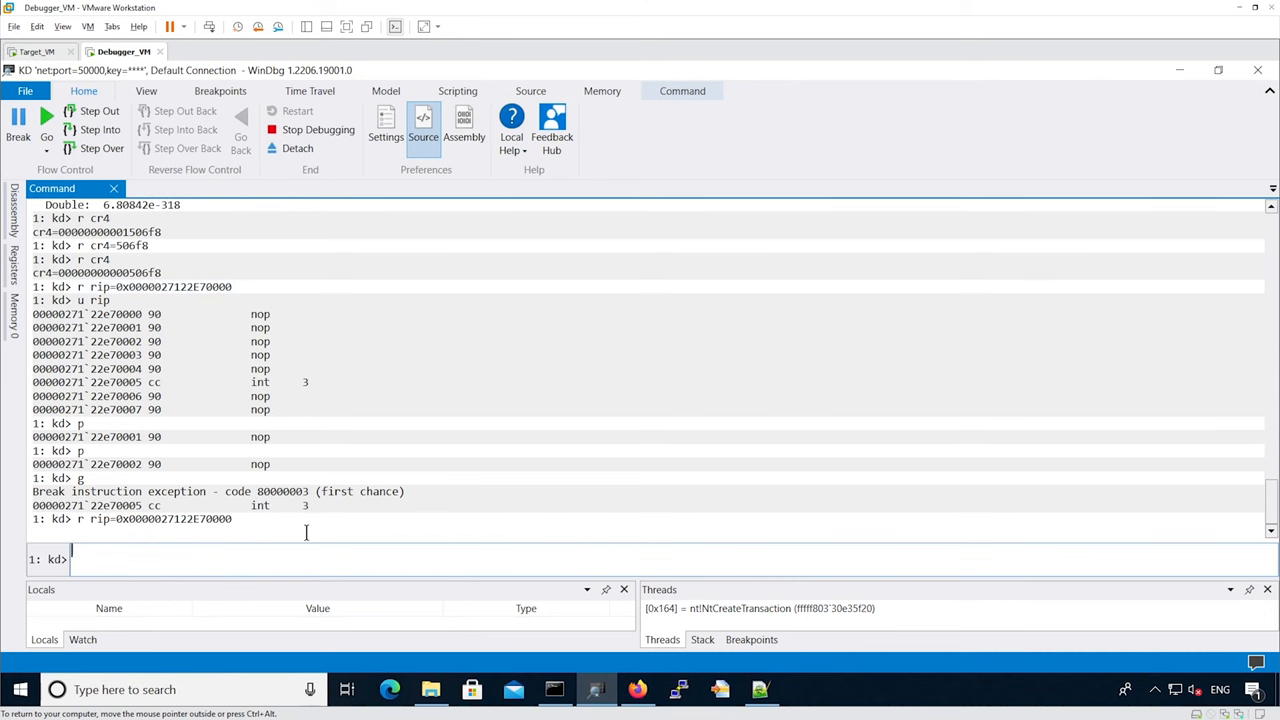
key("Return")
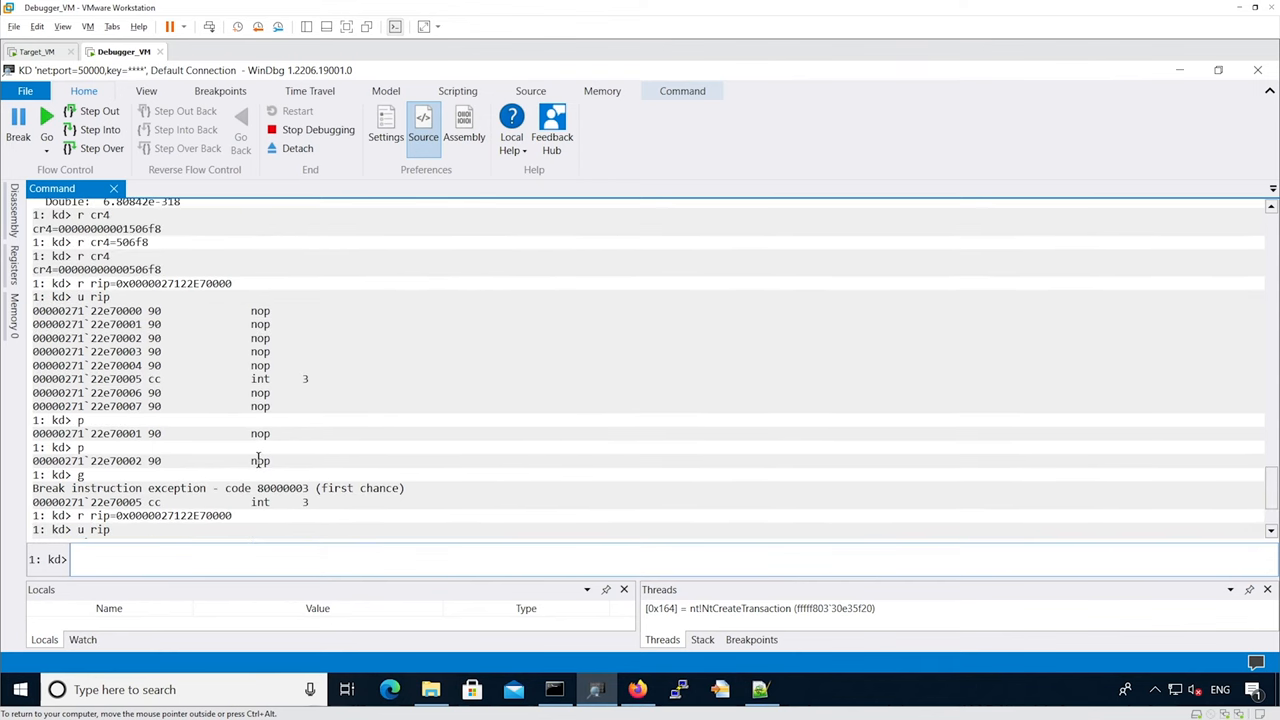
scroll("down", 3)
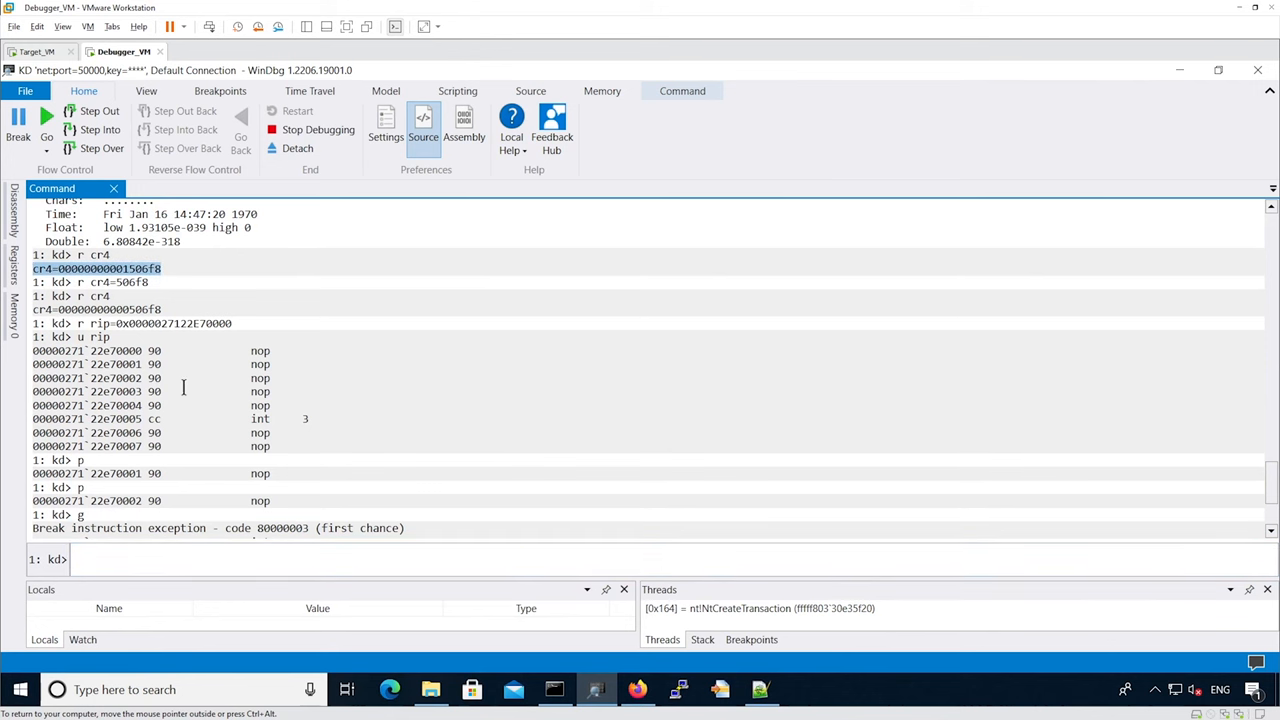
type("r cr4=00000000001506f8")
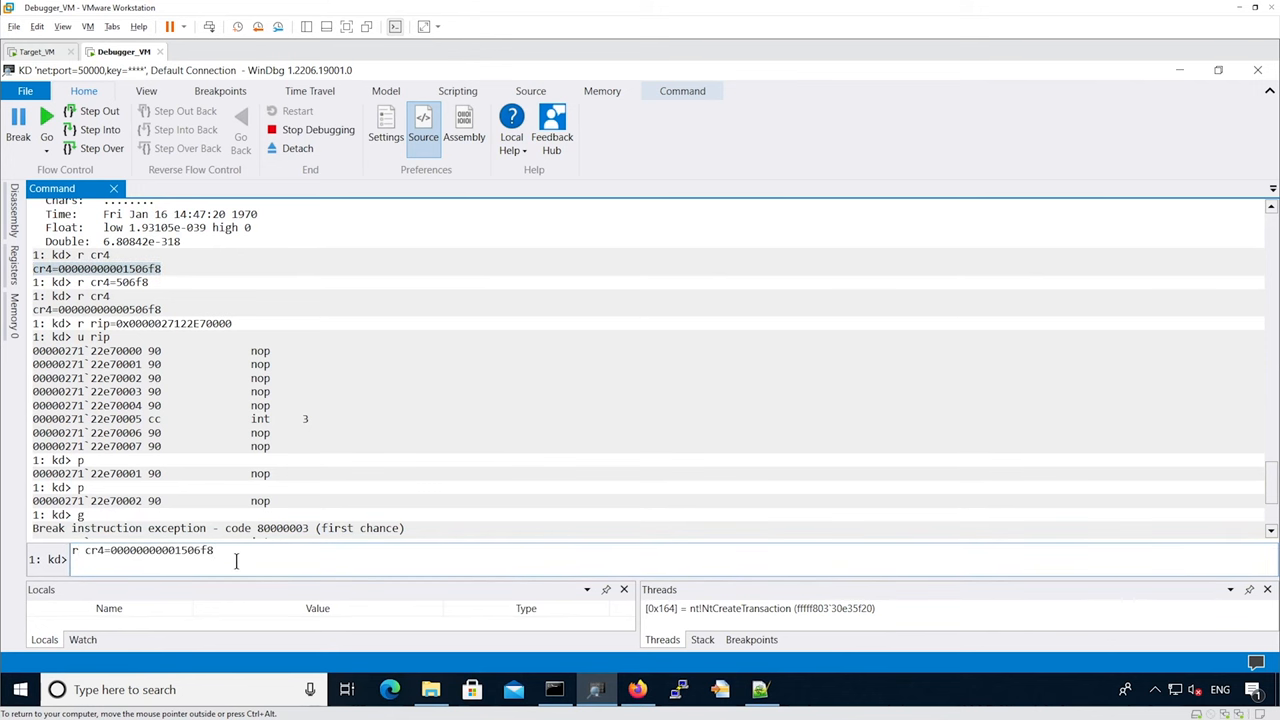
key("Return")
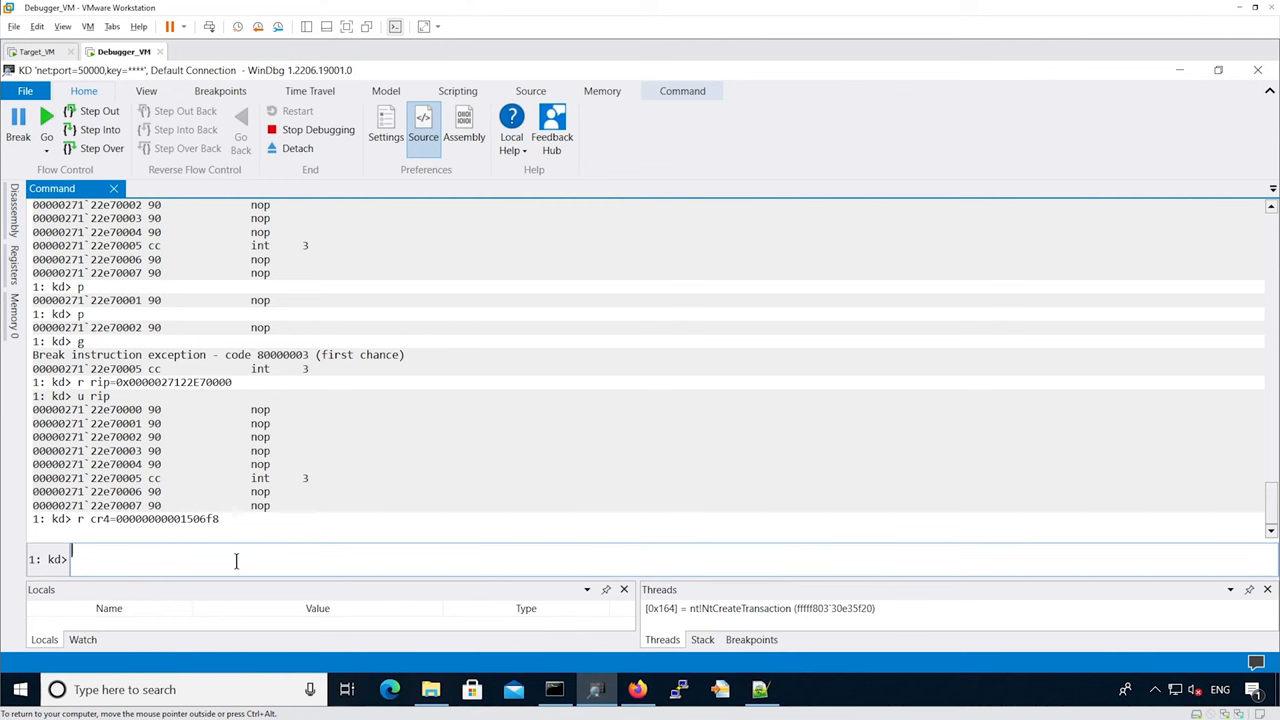
type("r cr")
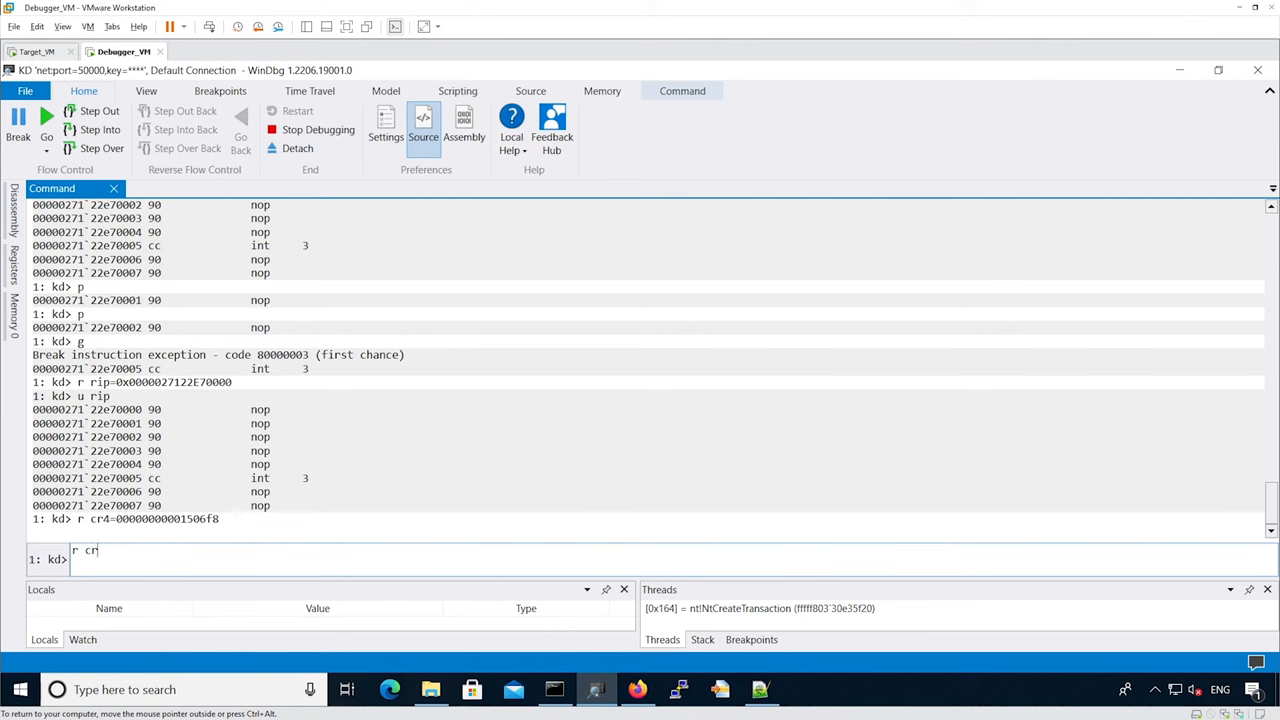
key("Return")
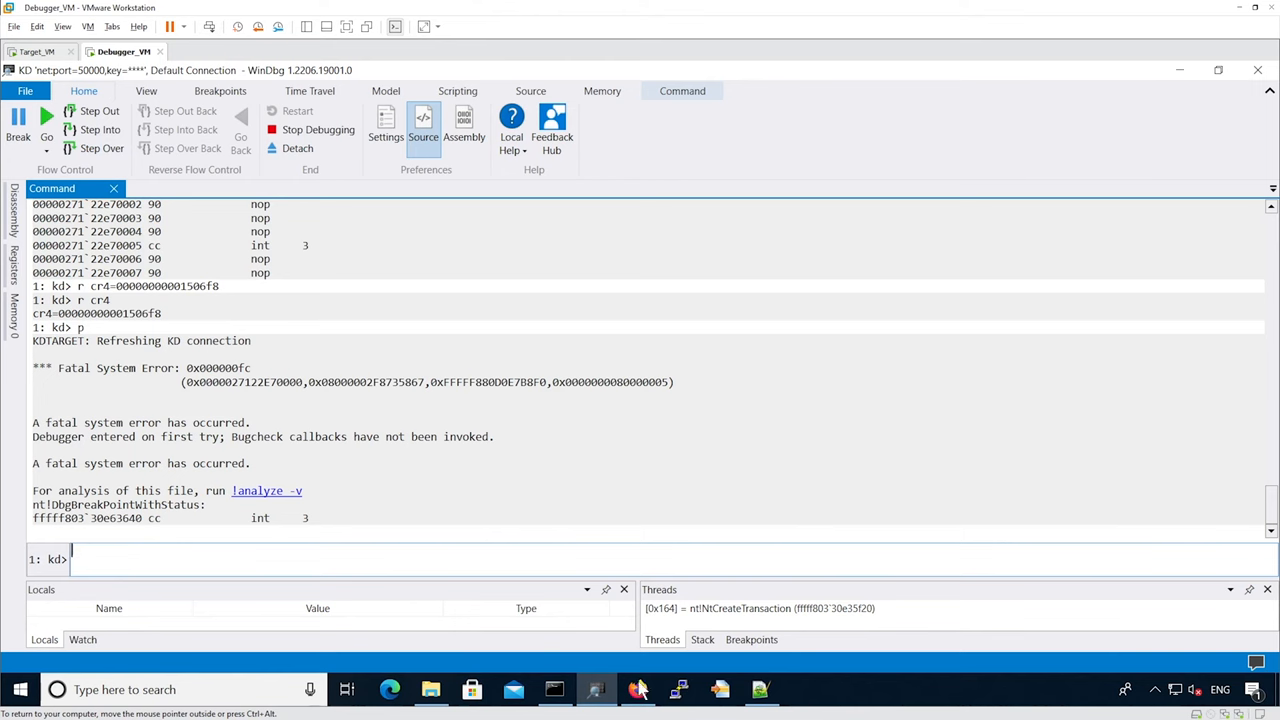
left_click(637, 689)
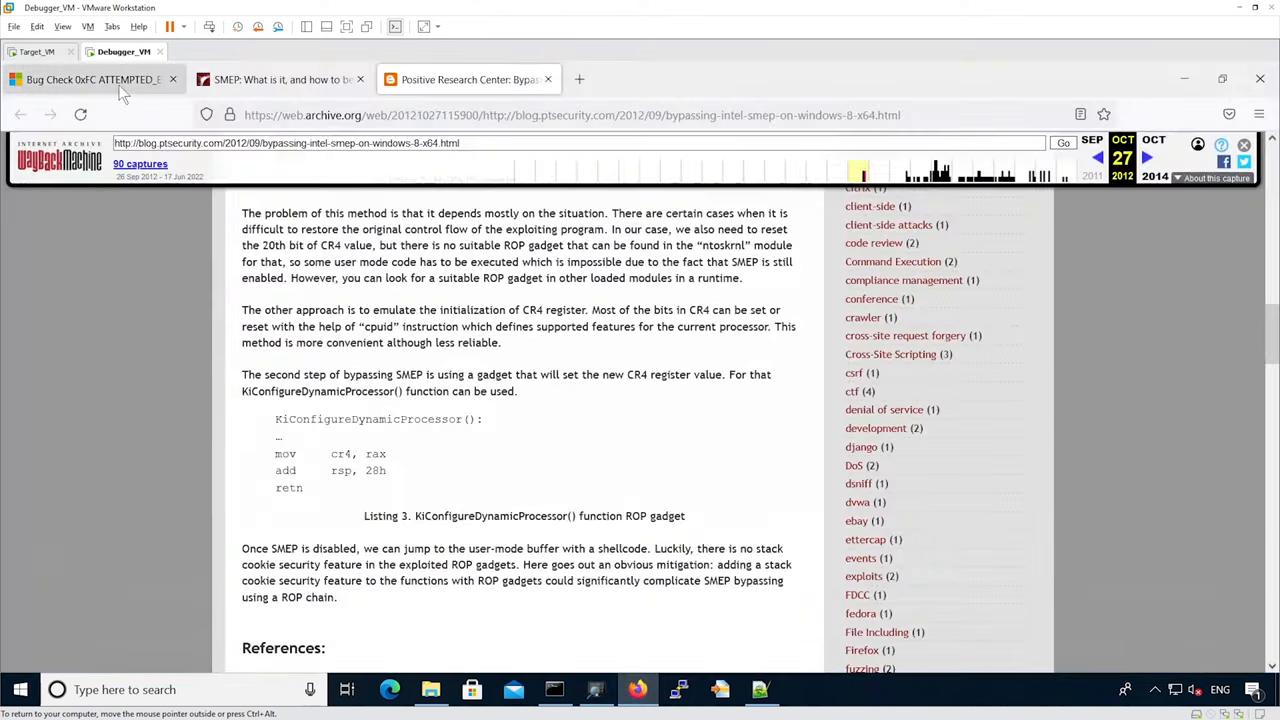
left_click(90, 79)
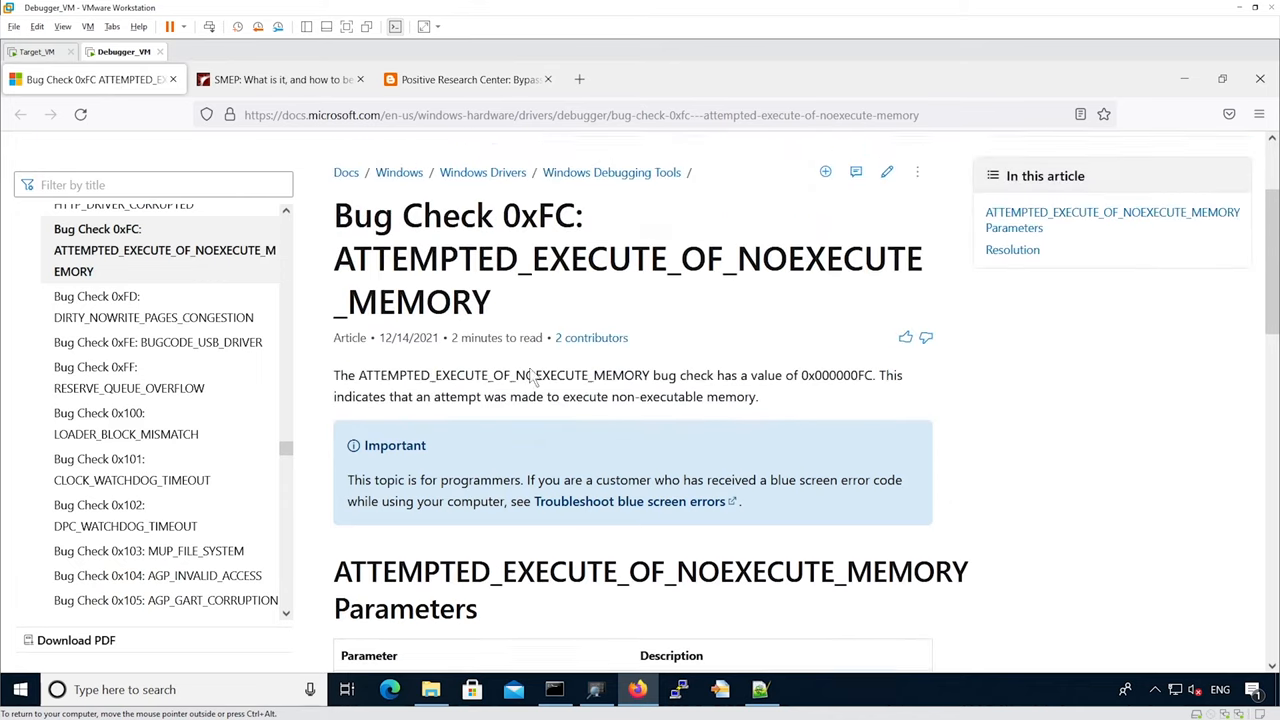
scroll("up", 3)
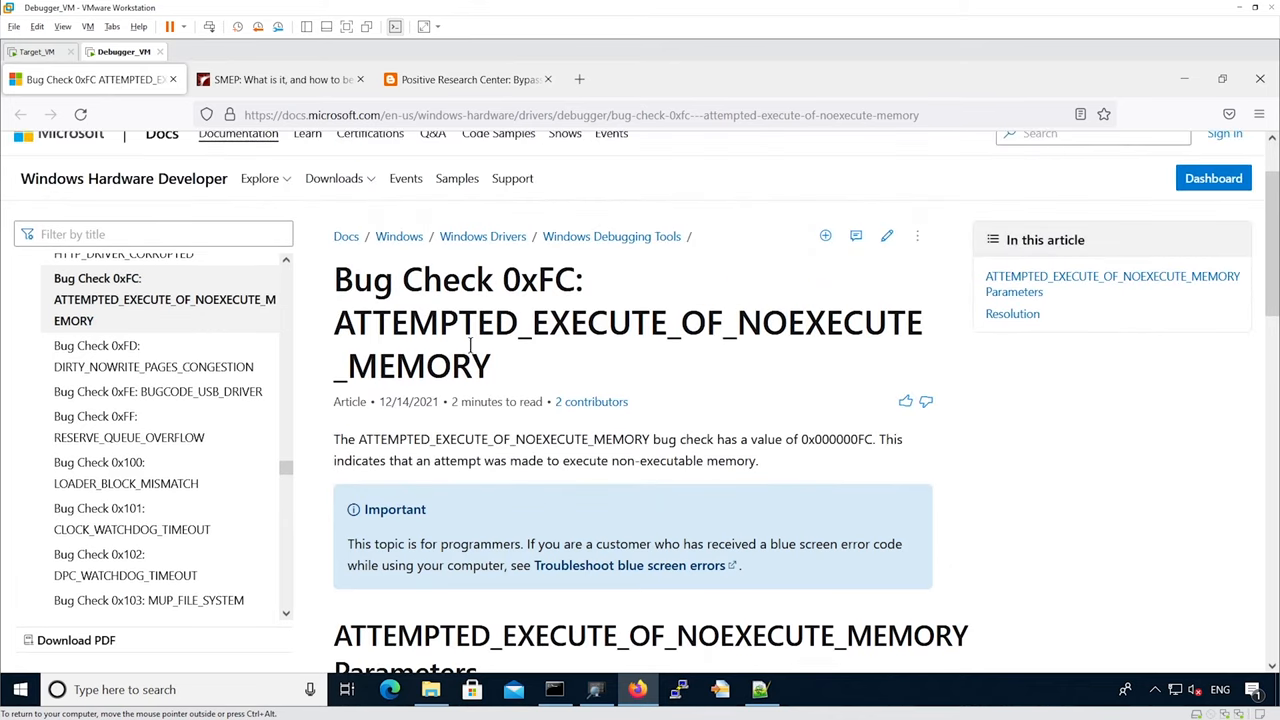
mouse_move(580, 313)
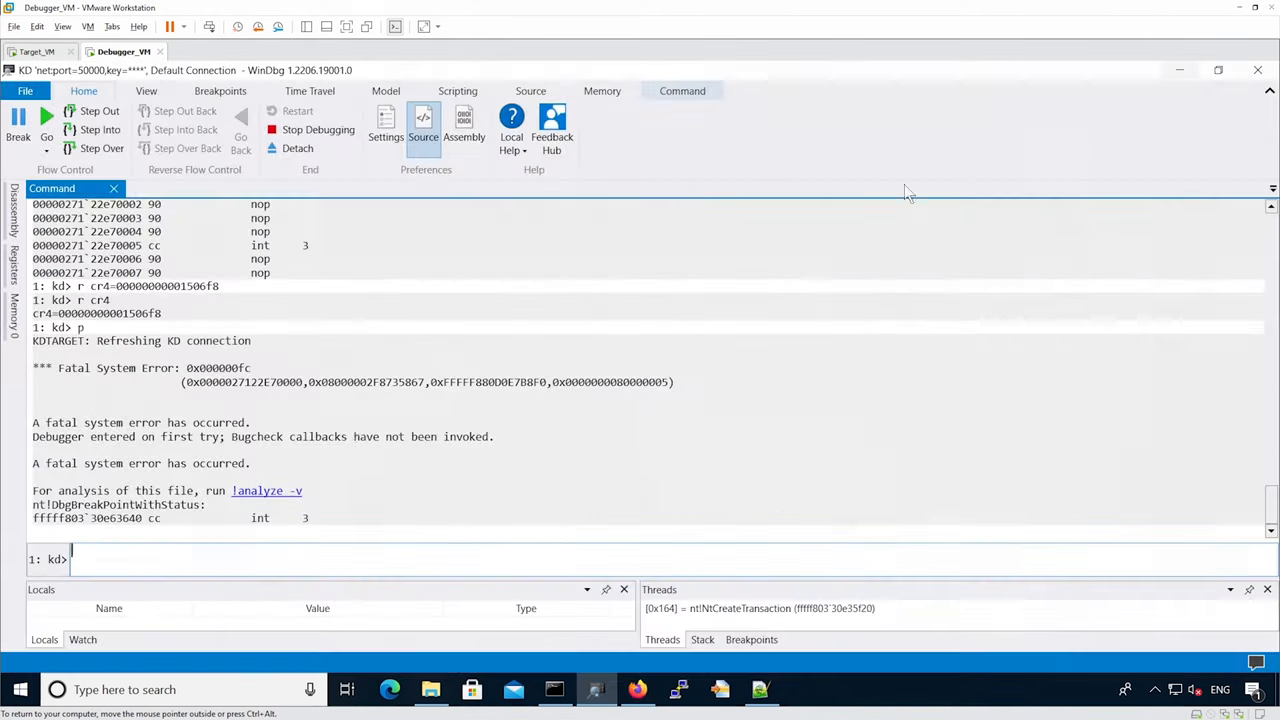
mouse_move(291, 463)
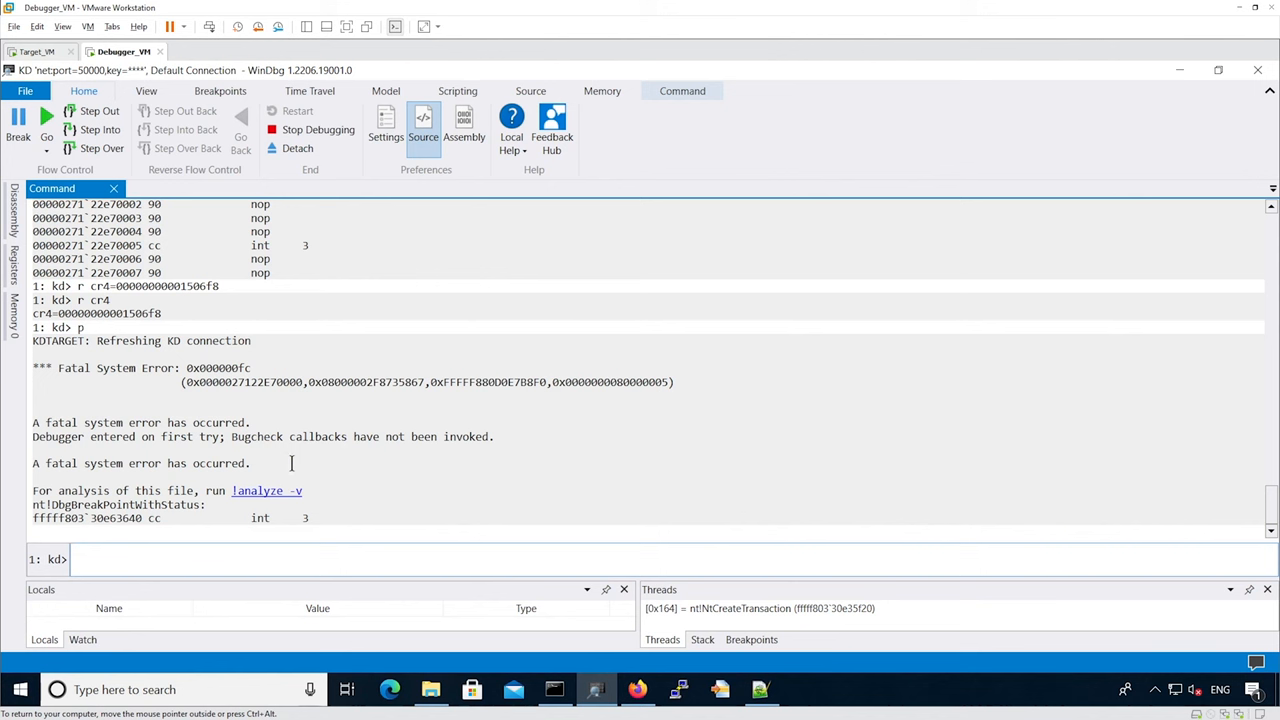